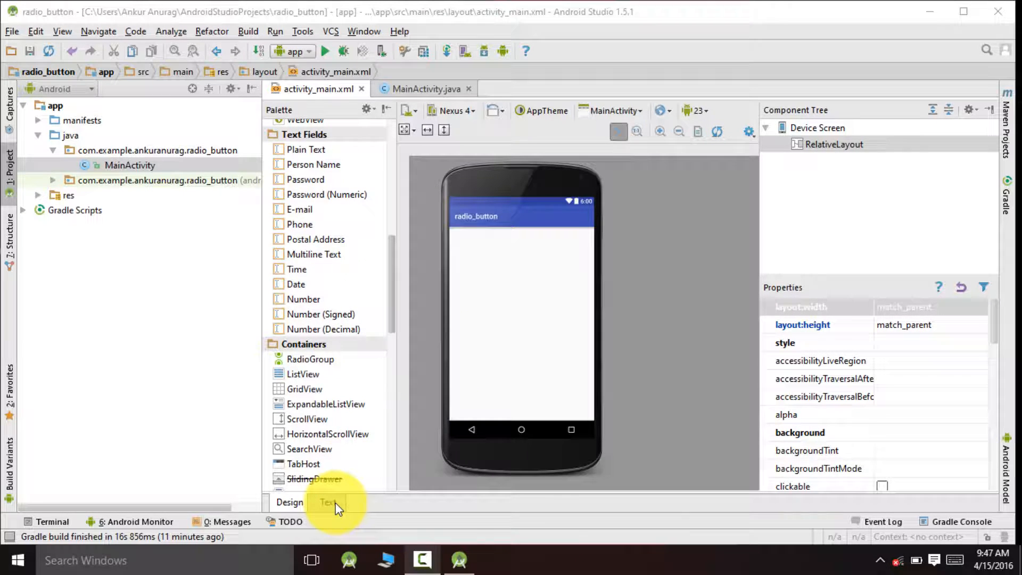
- Replace the RelativeLayout root tags with LinearLayout in activity_main.xml's Text view
{"action": "left_click", "coordinate": [328, 502]}
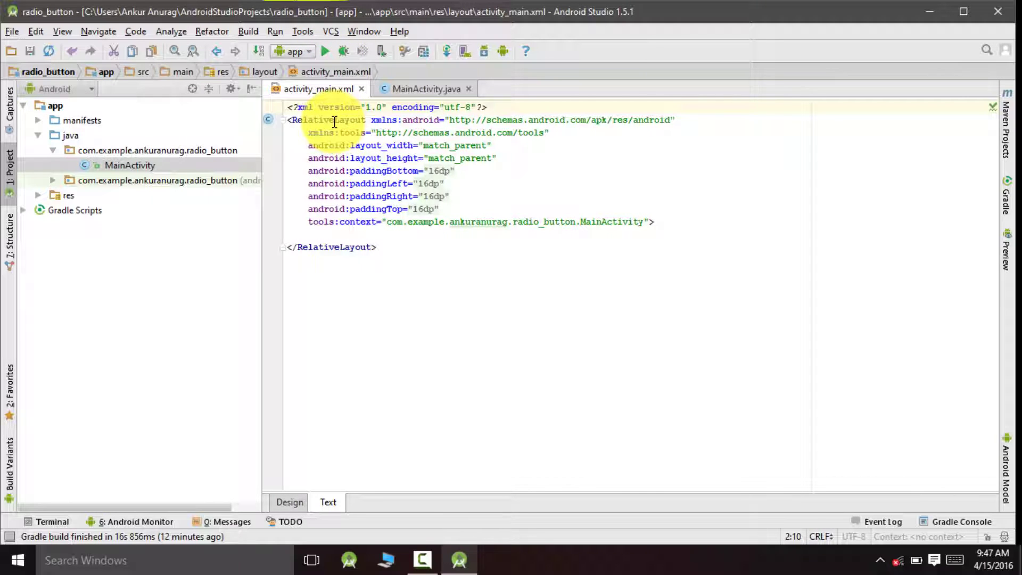
{"action": "double_click", "coordinate": [310, 119]}
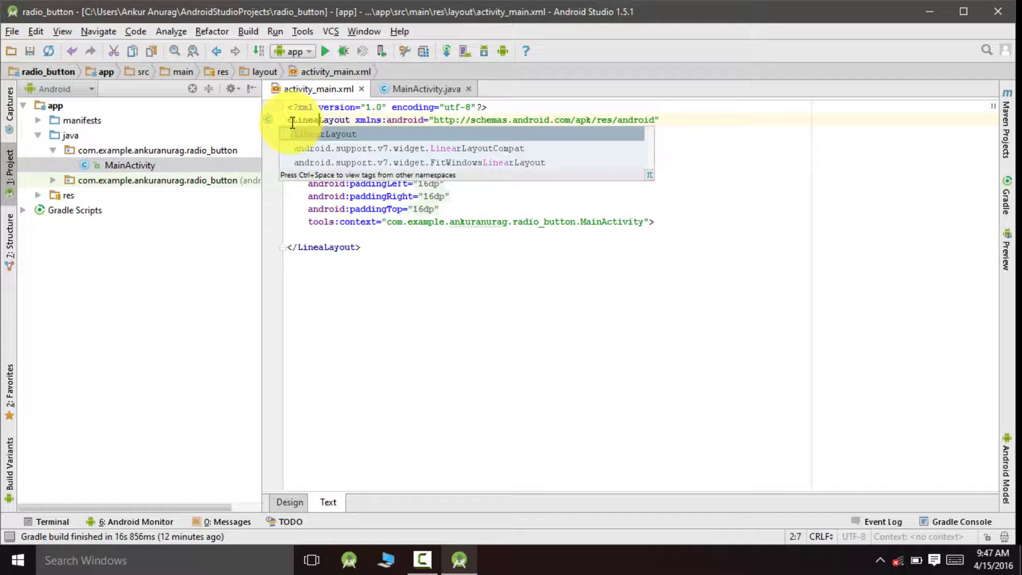
{"action": "left_click", "coordinate": [289, 503]}
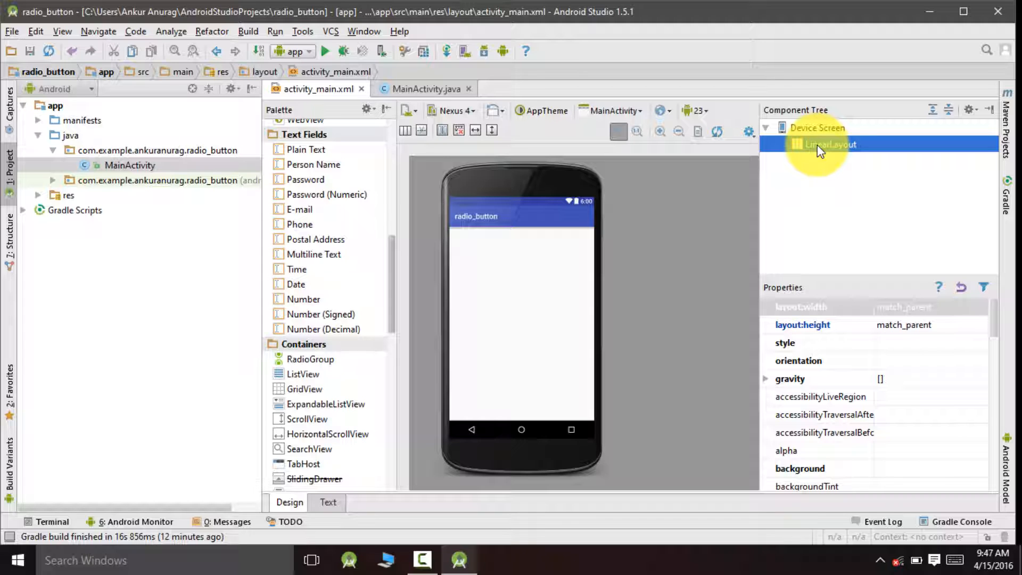
{"action": "mouse_move", "coordinate": [864, 398]}
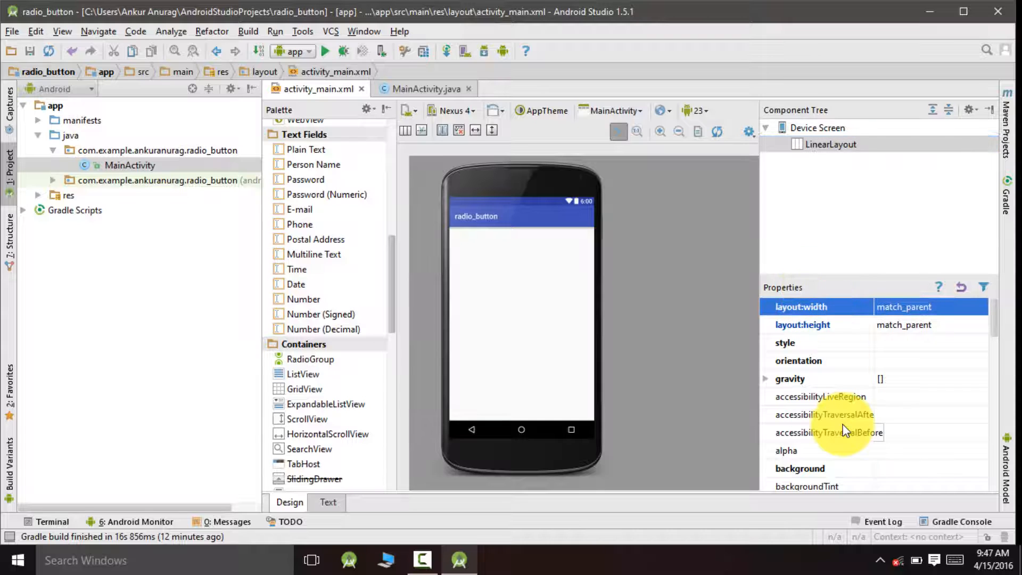
{"action": "scroll", "scroll_direction": "down", "scroll_amount": 3}
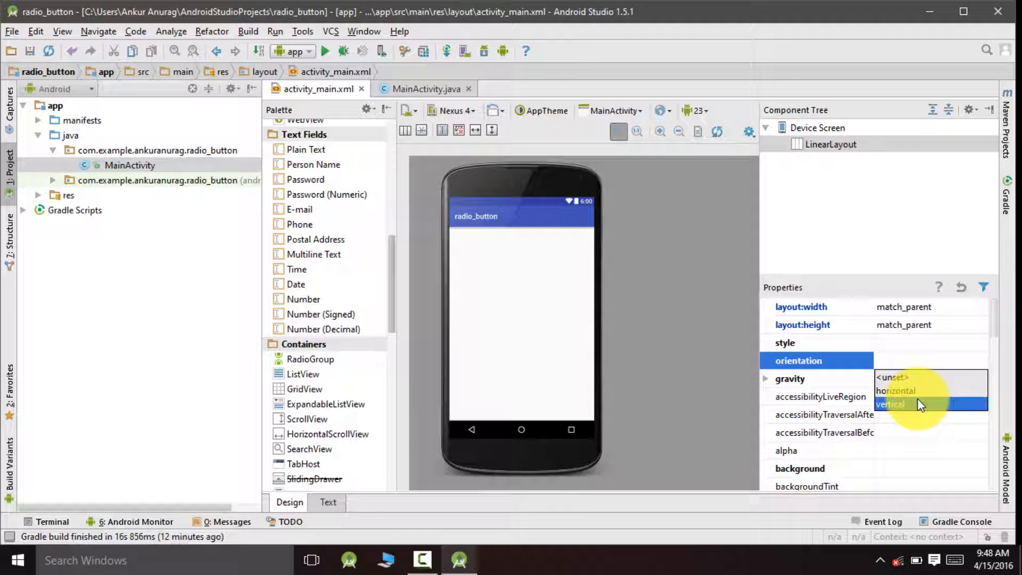
- Set the LinearLayout orientation to vertical in Properties
{"action": "left_click", "coordinate": [891, 404]}
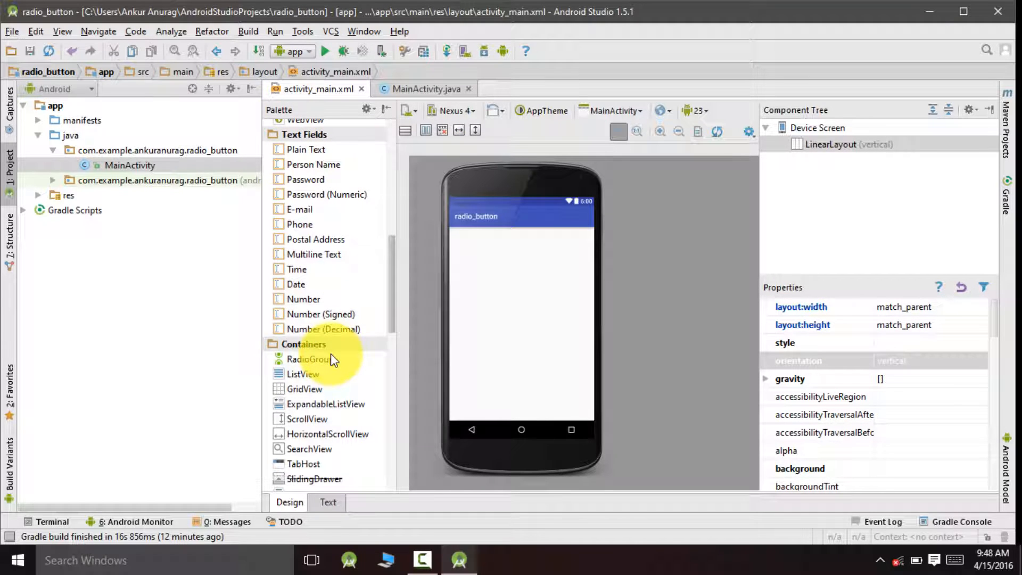
{"action": "mouse_move", "coordinate": [319, 360]}
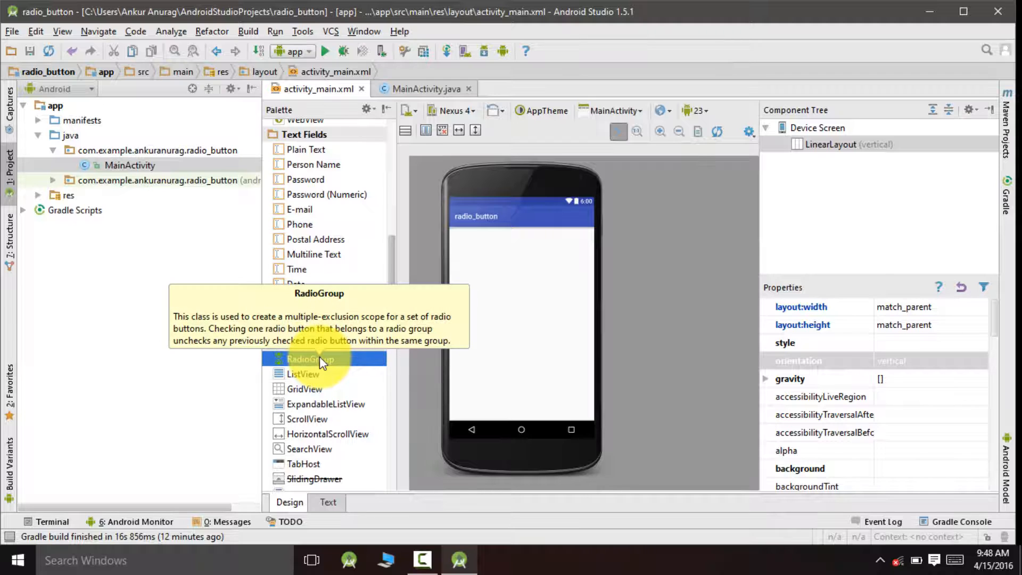
- Drag a RadioGroup from the palette into the layout and give it id rg_animals
{"action": "left_click_drag", "start_coordinate": [310, 359], "coordinate": [489, 280]}
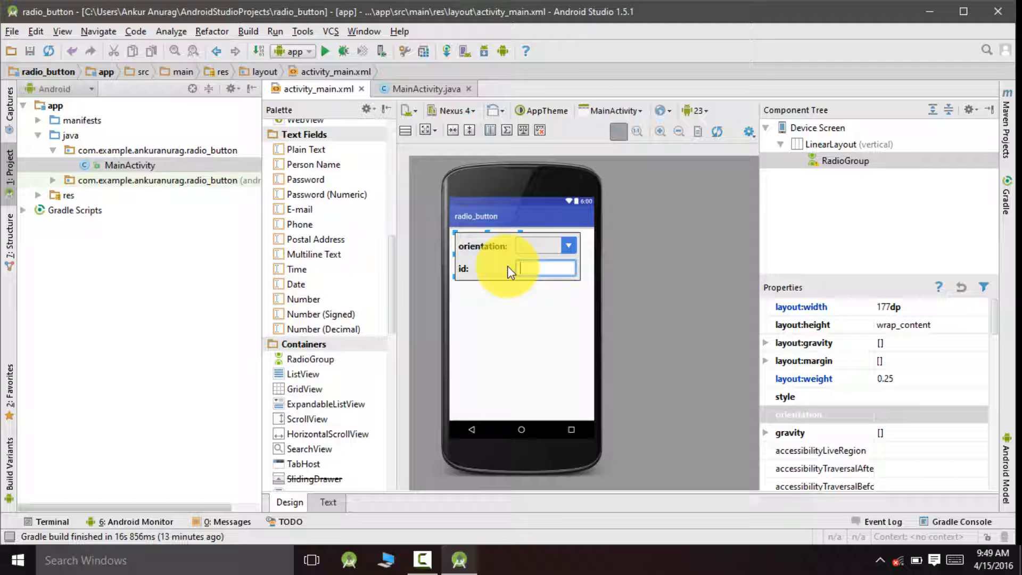
{"action": "type", "text": "rg"}
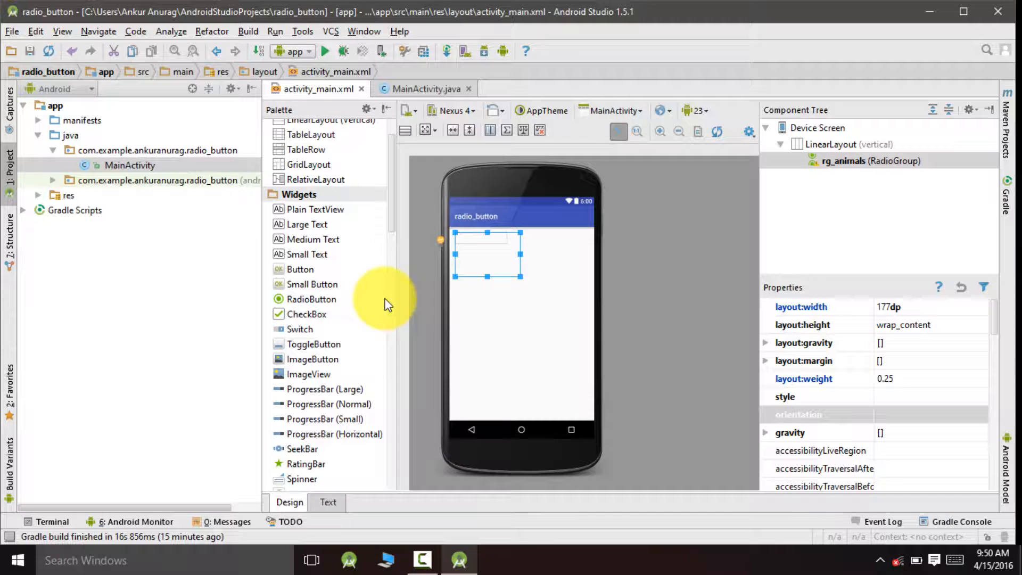
{"action": "mouse_move", "coordinate": [311, 299]}
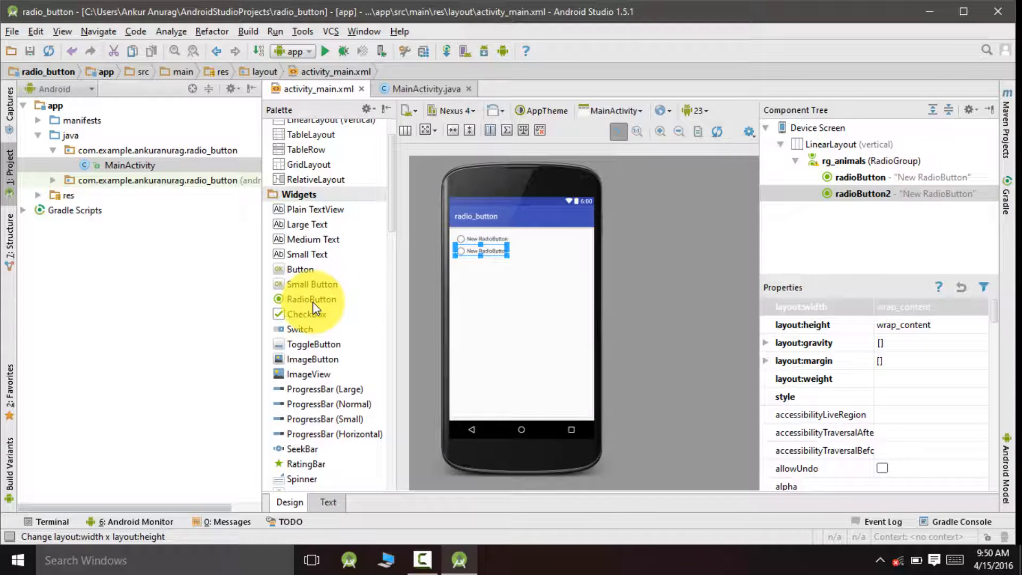
- Add a third RadioButton and label the first option COW with id radioButton_cow
{"action": "left_click_drag", "start_coordinate": [312, 298], "coordinate": [479, 261]}
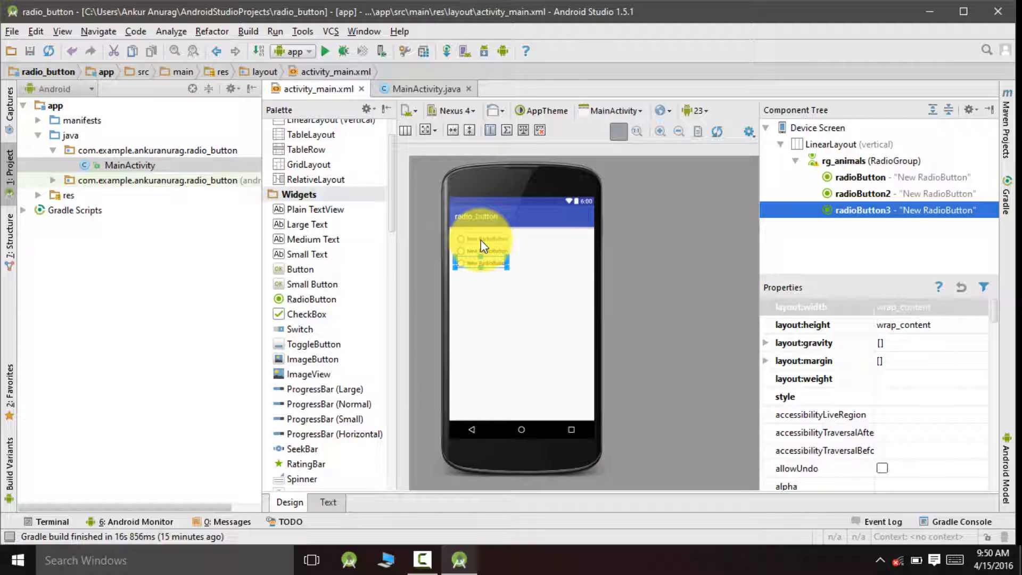
{"action": "left_click", "coordinate": [474, 239]}
{"action": "type", "text": "radioButton_cow"}
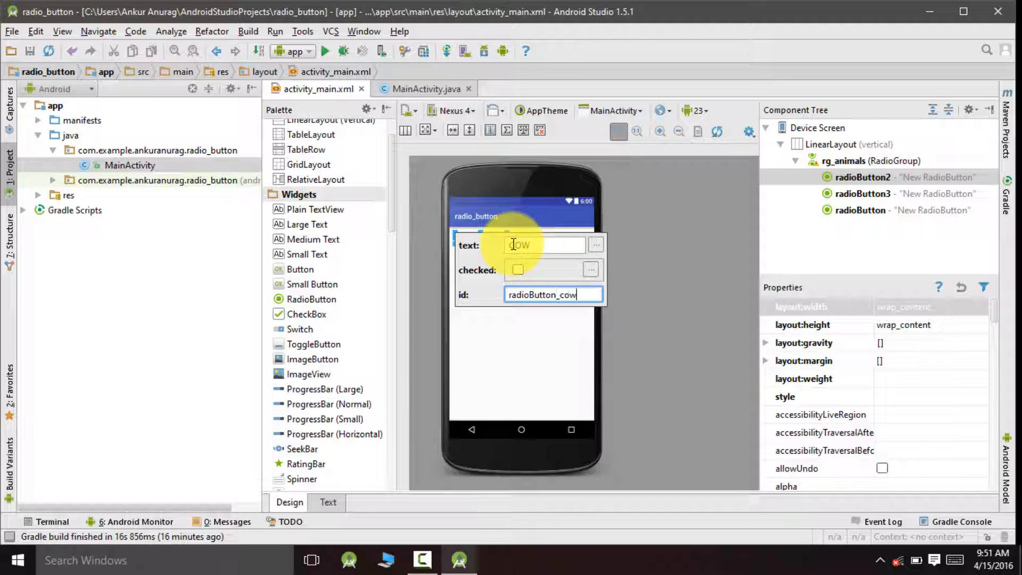
{"action": "left_click", "coordinate": [860, 194]}
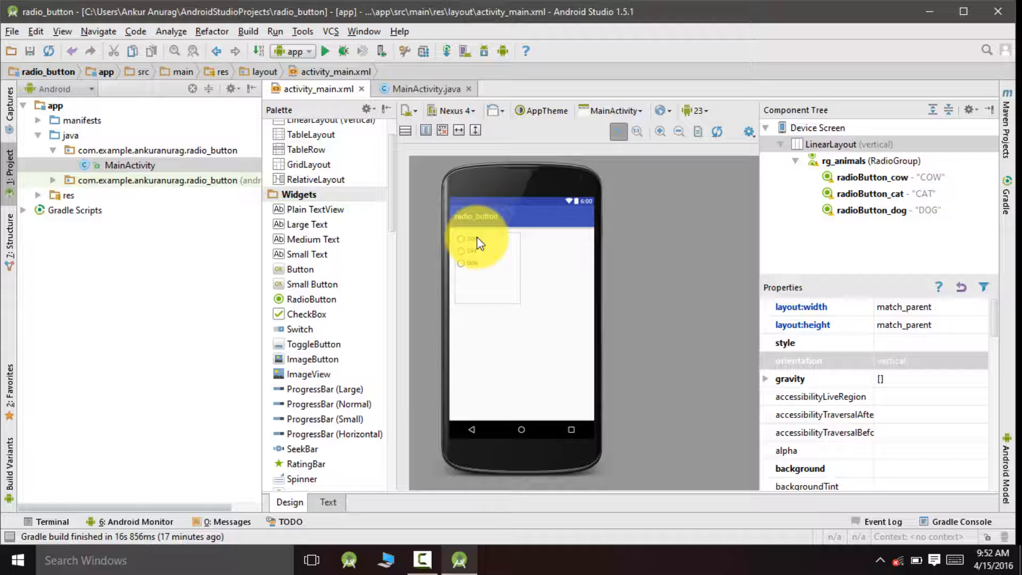
- Label the remaining options CAT/radioButton_cat and DOG/radioButton_dog
{"action": "left_click", "coordinate": [469, 239]}
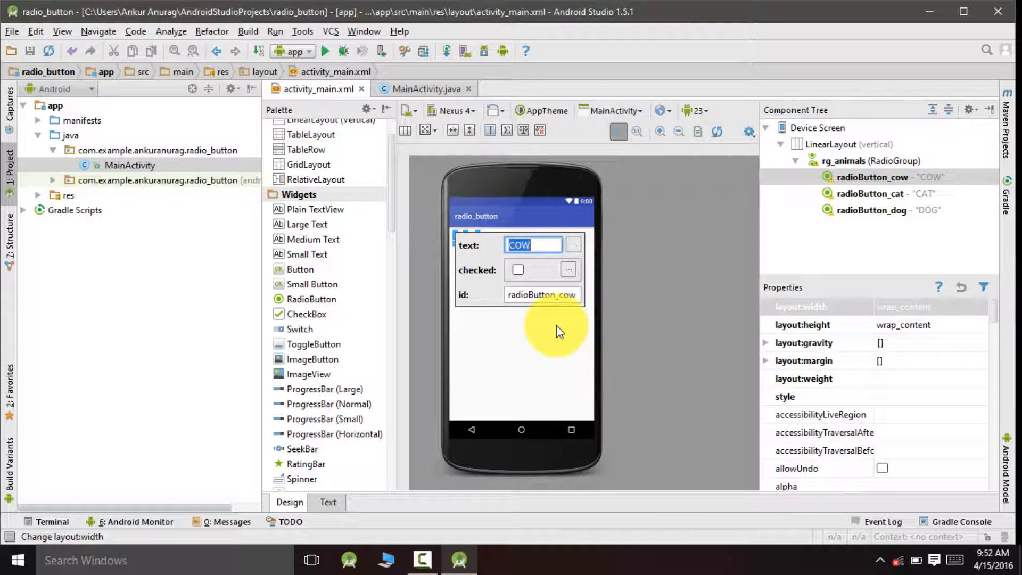
{"action": "left_click", "coordinate": [869, 192]}
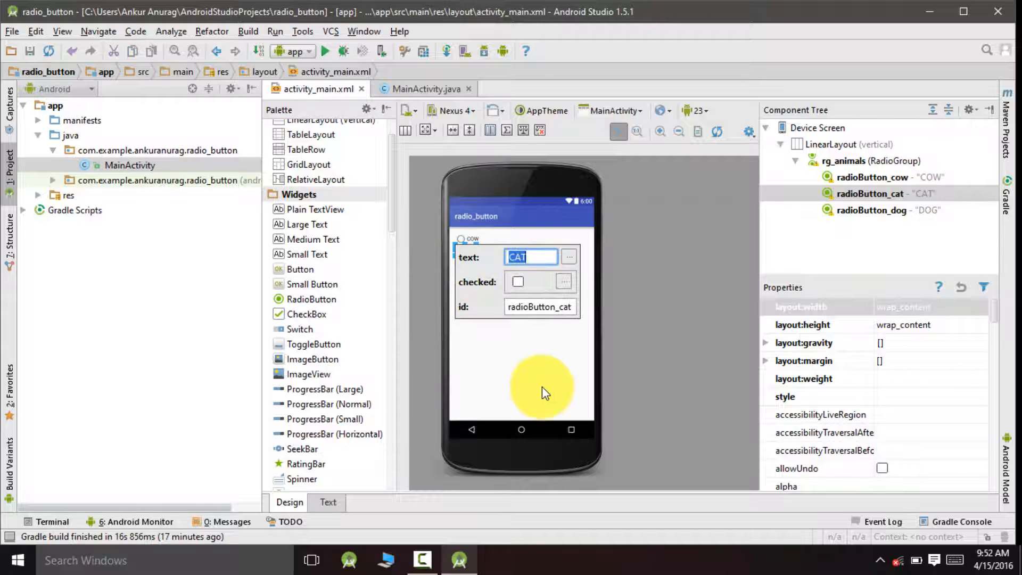
{"action": "left_click", "coordinate": [870, 210]}
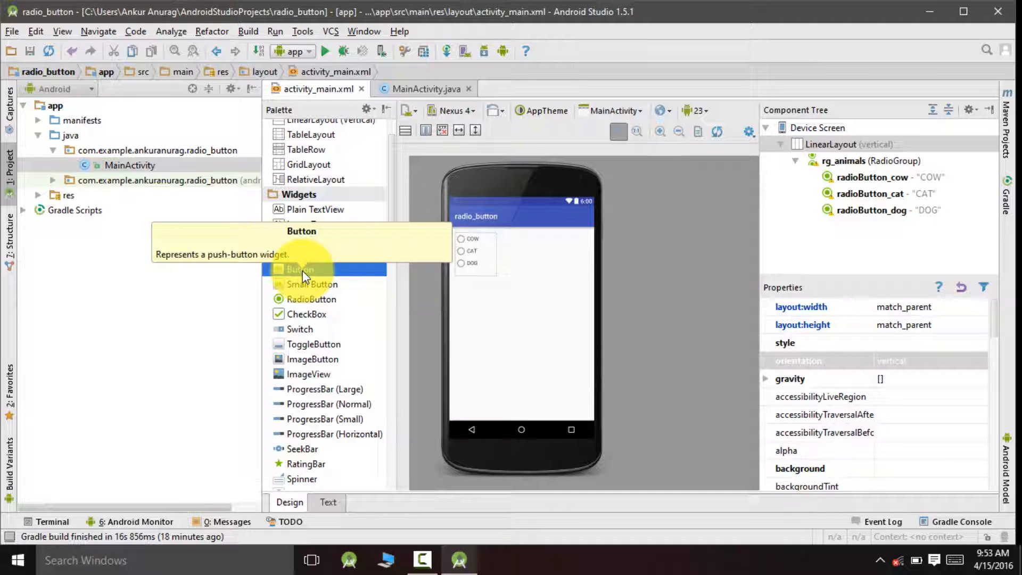
- Drag a Button below the radio group with text SUBMIT and id button_submit
{"action": "left_click_drag", "start_coordinate": [300, 270], "coordinate": [521, 335]}
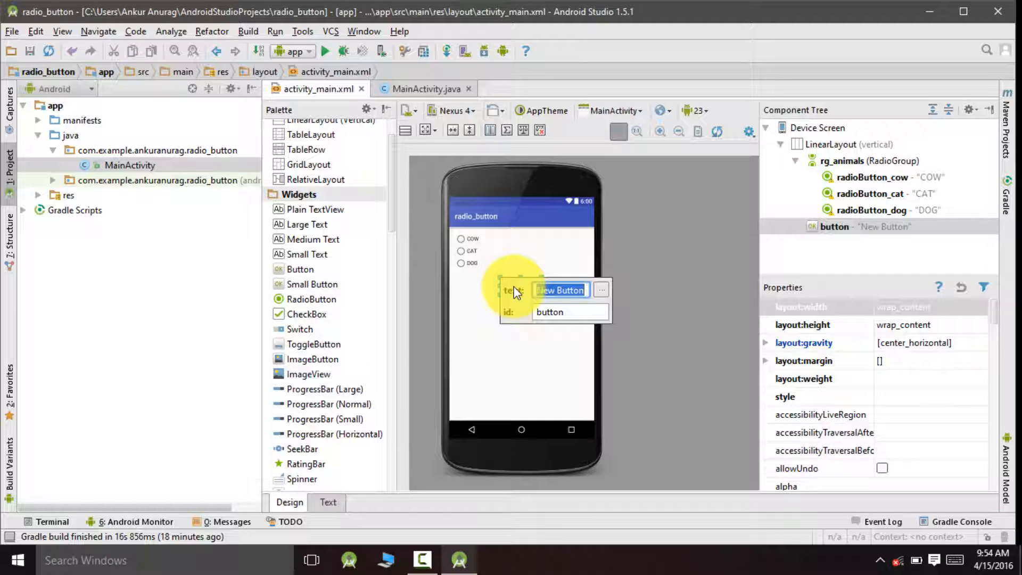
{"action": "type", "text": "SUBMIT"}
{"action": "left_click", "coordinate": [571, 312]}
{"action": "type", "text": "_"}
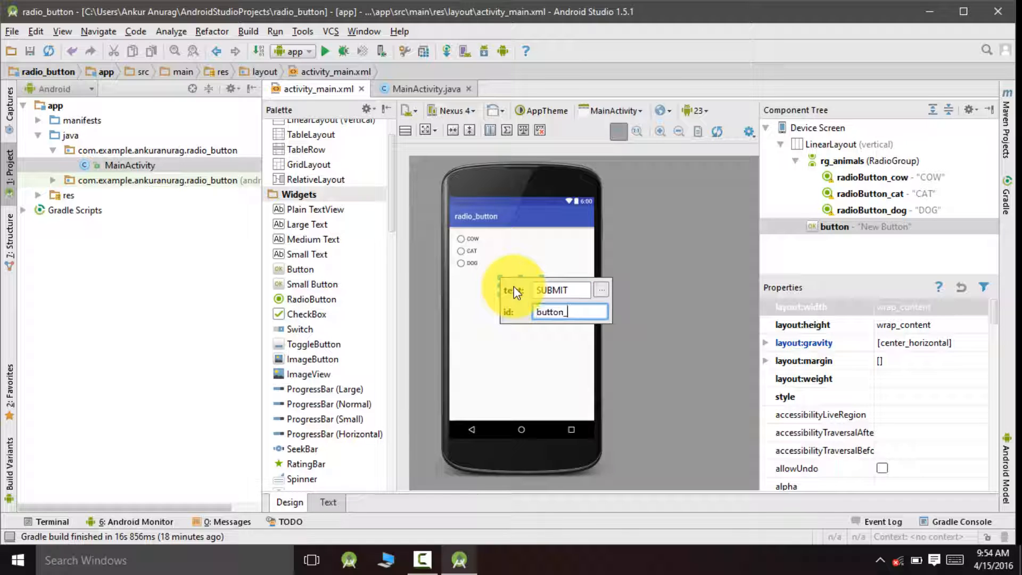
{"action": "type", "text": "submit"}
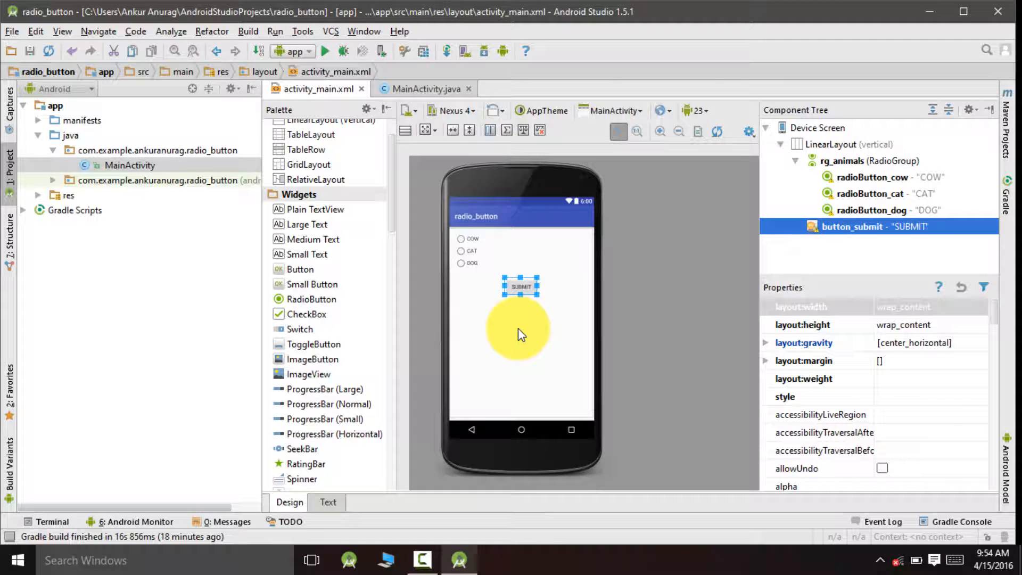
{"action": "left_click", "coordinate": [420, 88]}
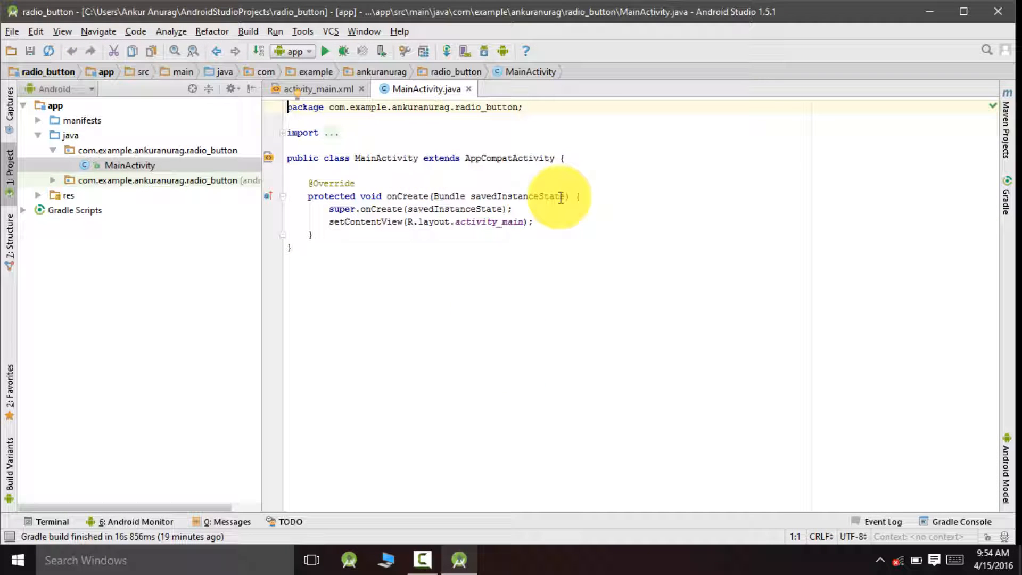
{"action": "mouse_move", "coordinate": [590, 154]}
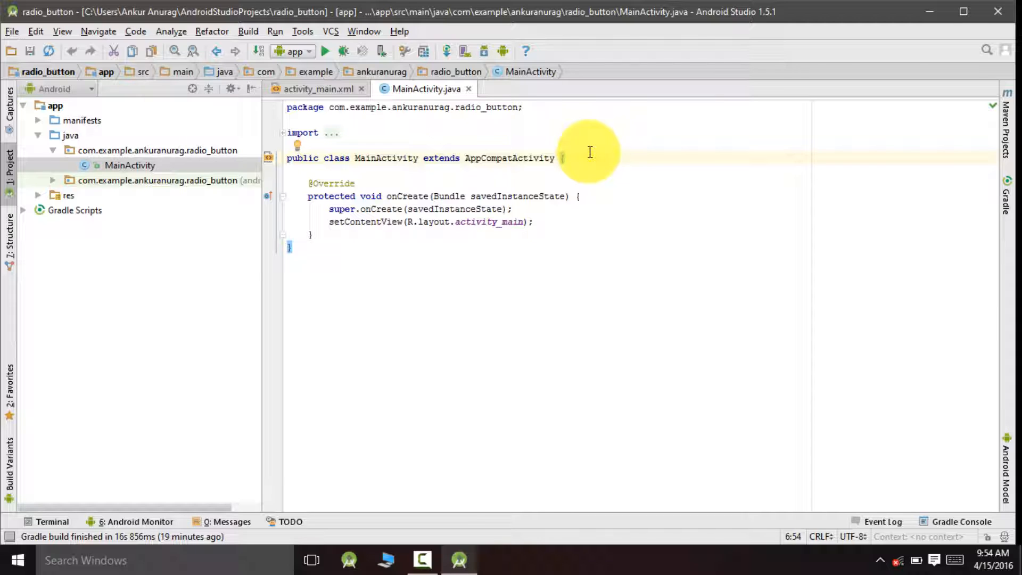
- Declare private static RadioGroup radio_g, RadioButton radio_b and Button button_sbm fields
{"action": "key", "text": "Enter"}
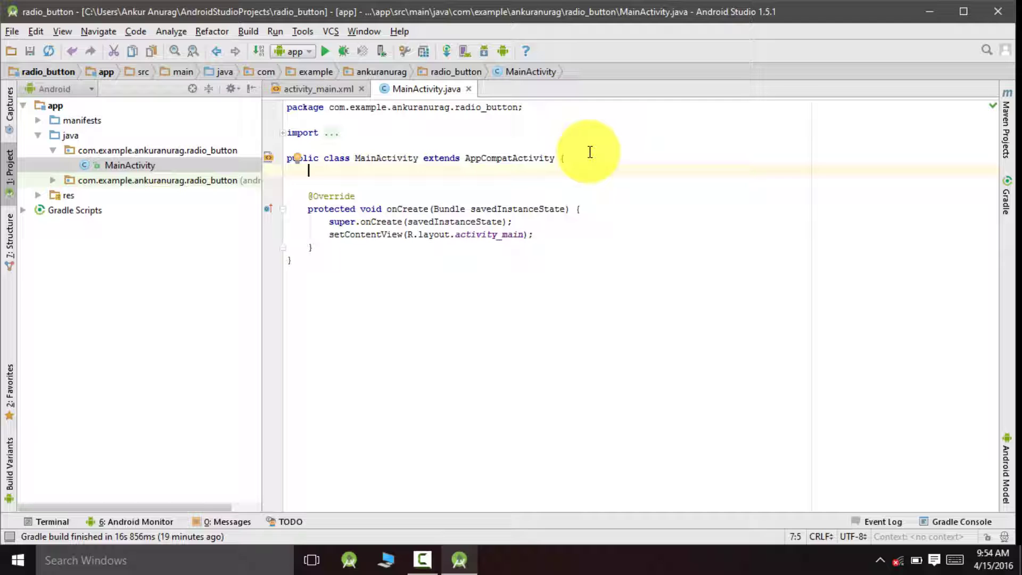
{"action": "type", "text": "private s"}
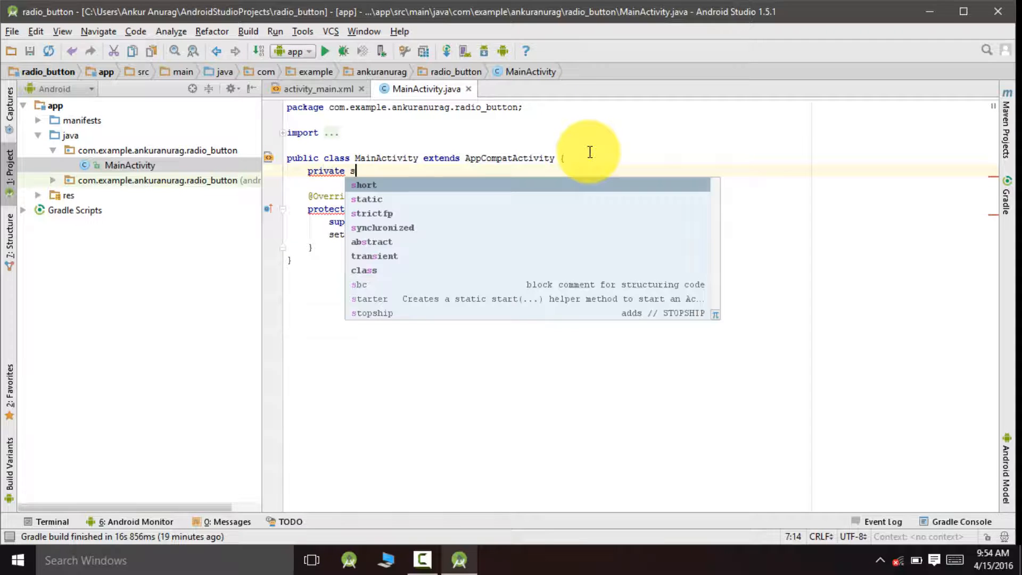
{"action": "type", "text": "tatic RadioGroup radio_g;"}
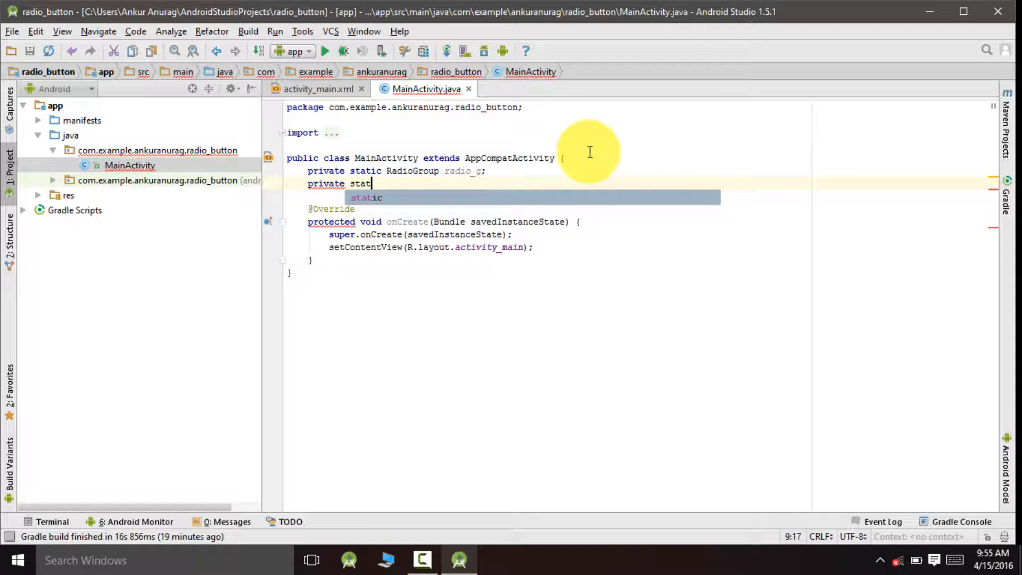
{"action": "type", "text": "ic RadioButton radio"}
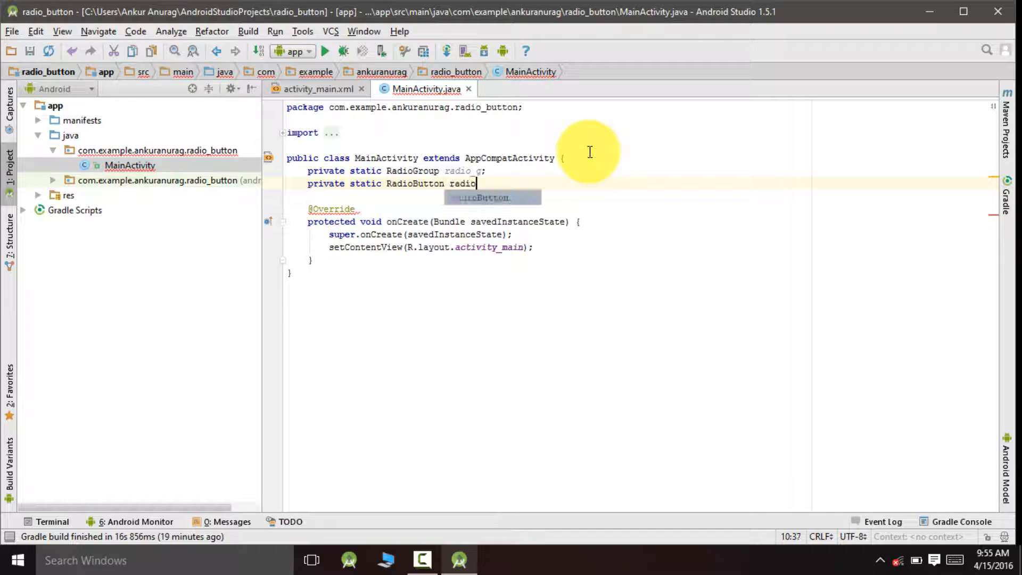
{"action": "type", "text": "_b;"}
{"action": "type", "text": "private s"}
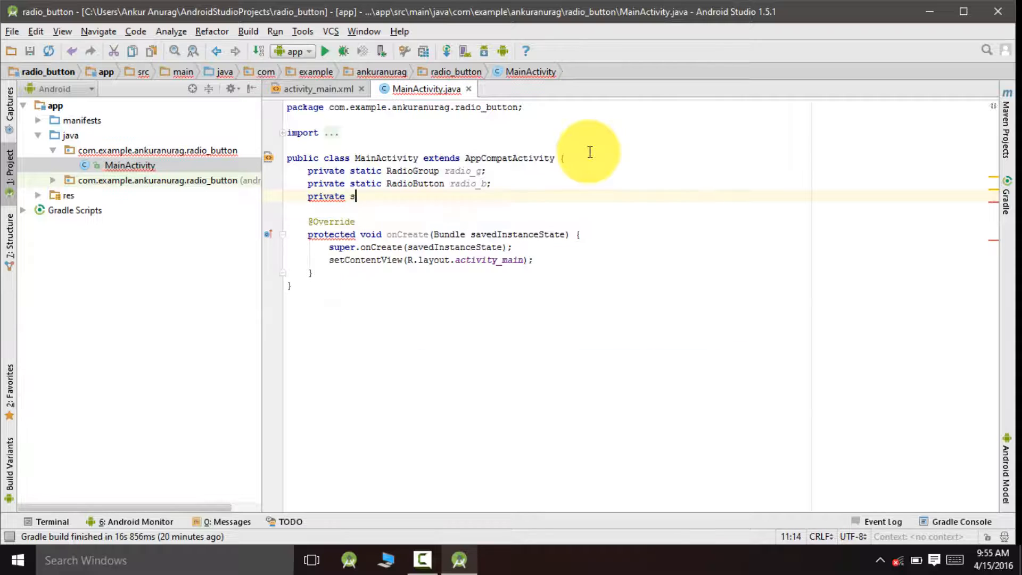
{"action": "type", "text": "tatic"}
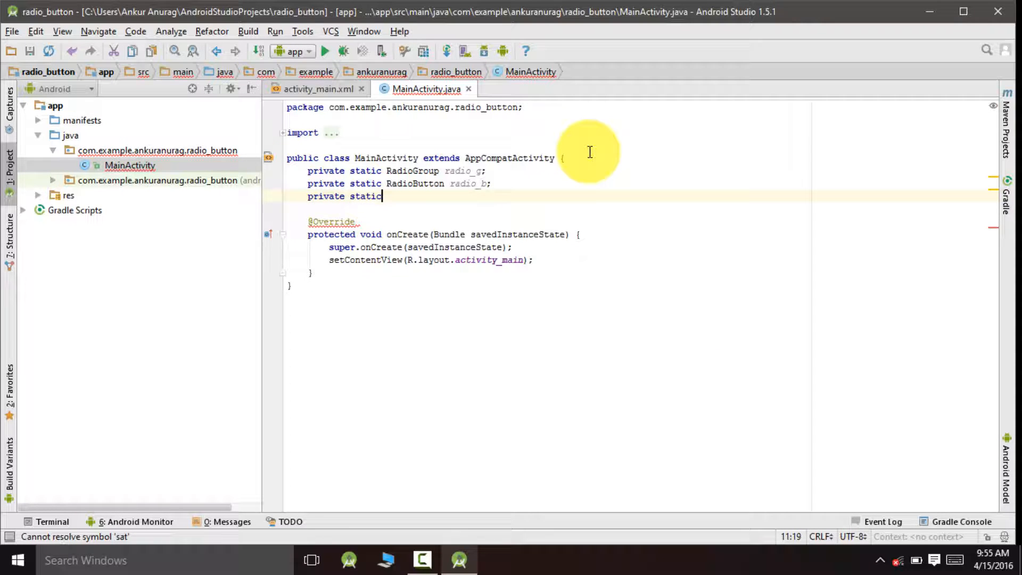
{"action": "type", "text": "Button button_sbm;"}
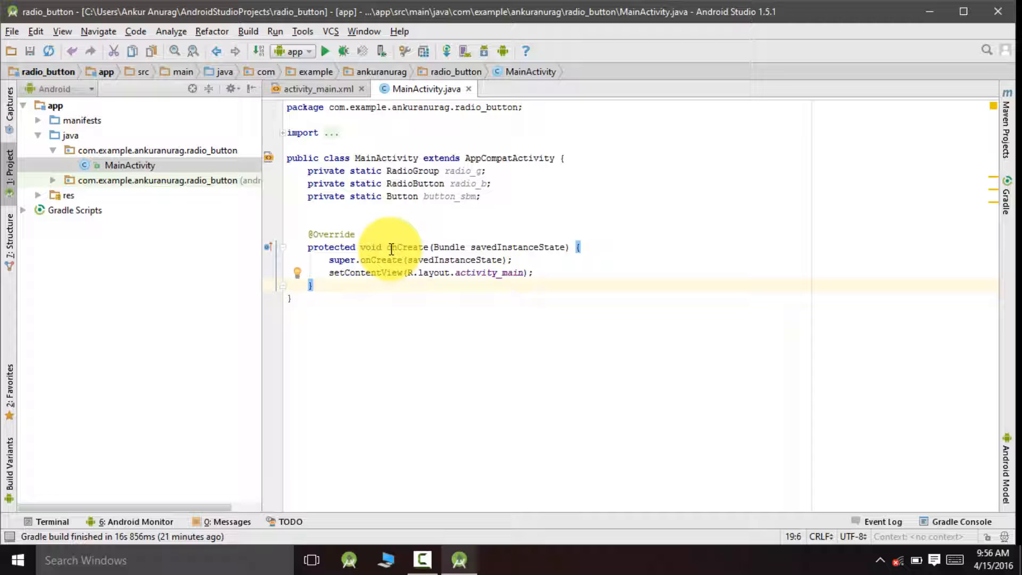
- Start a public void onClickListenerButton() method after onCreate
{"action": "double_click", "coordinate": [406, 247]}
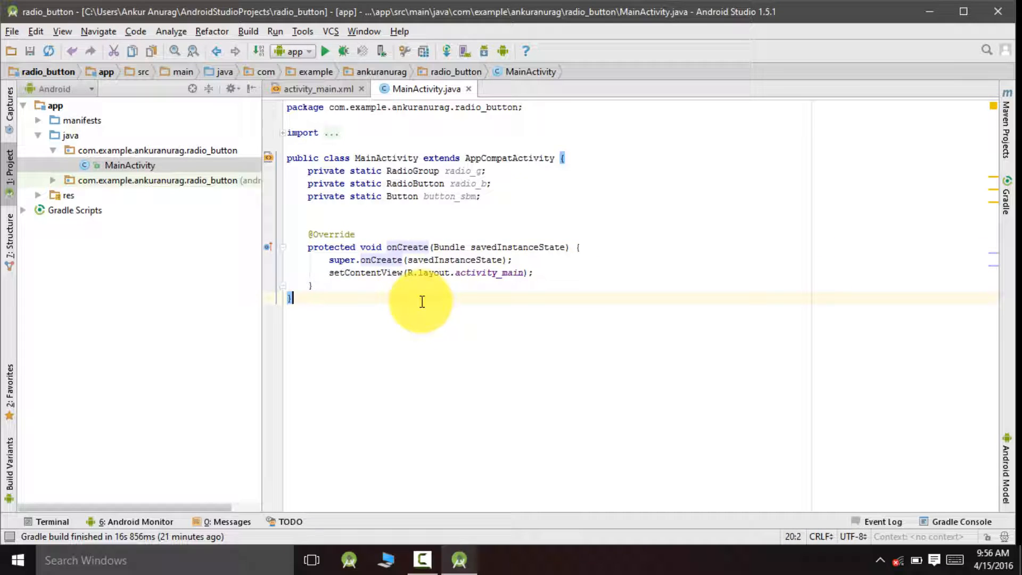
{"action": "left_click", "coordinate": [311, 285]}
{"action": "type", "text": "public void"}
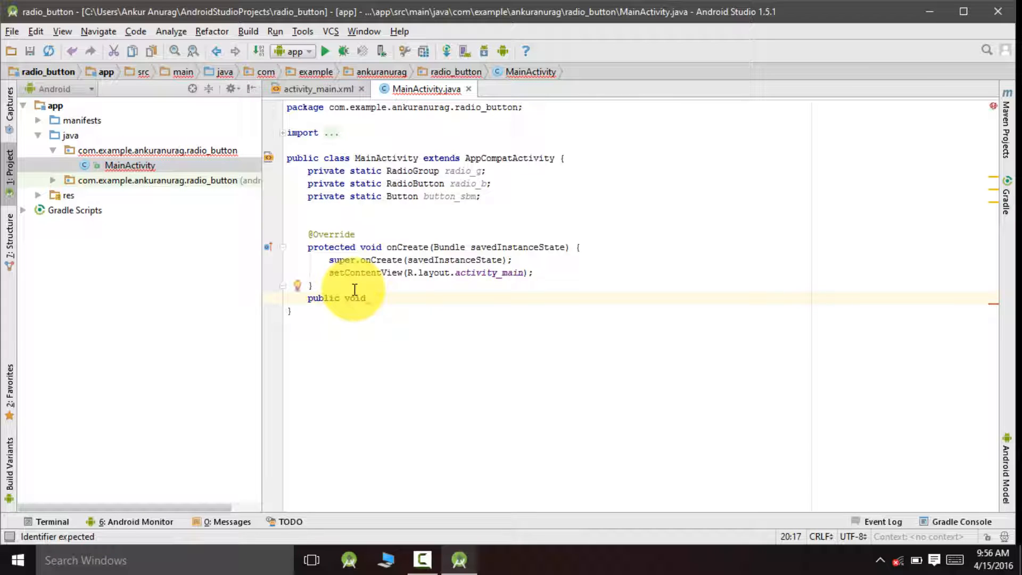
{"action": "type", "text": "c"}
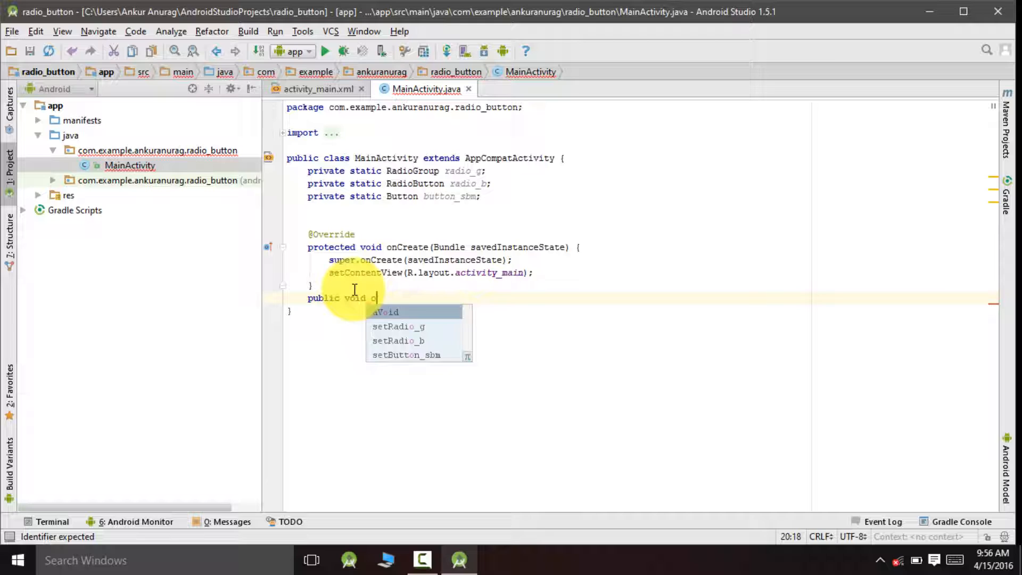
{"action": "type", "text": "nClick"}
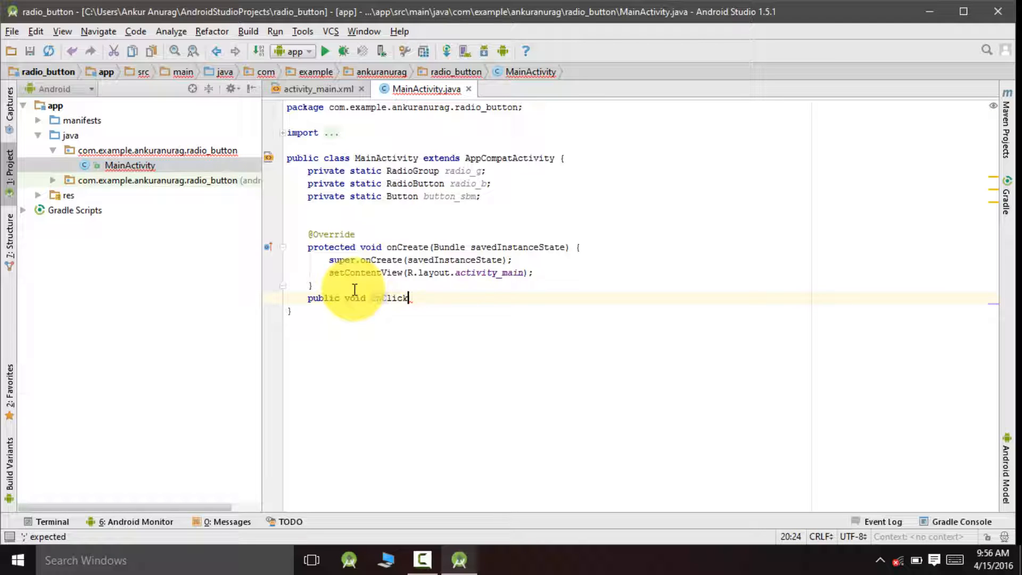
{"action": "type", "text": "Li"}
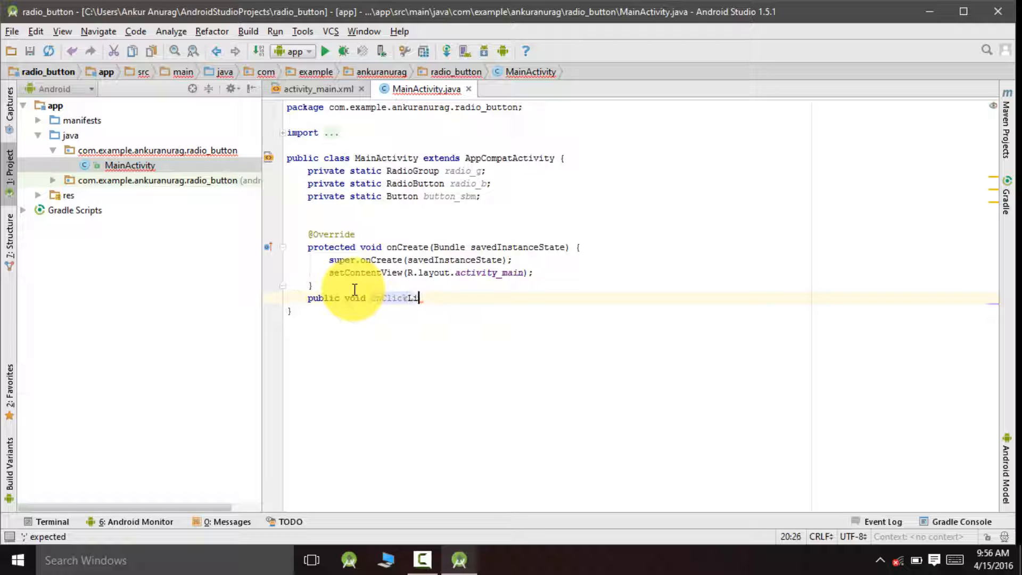
{"action": "type", "text": "stener"}
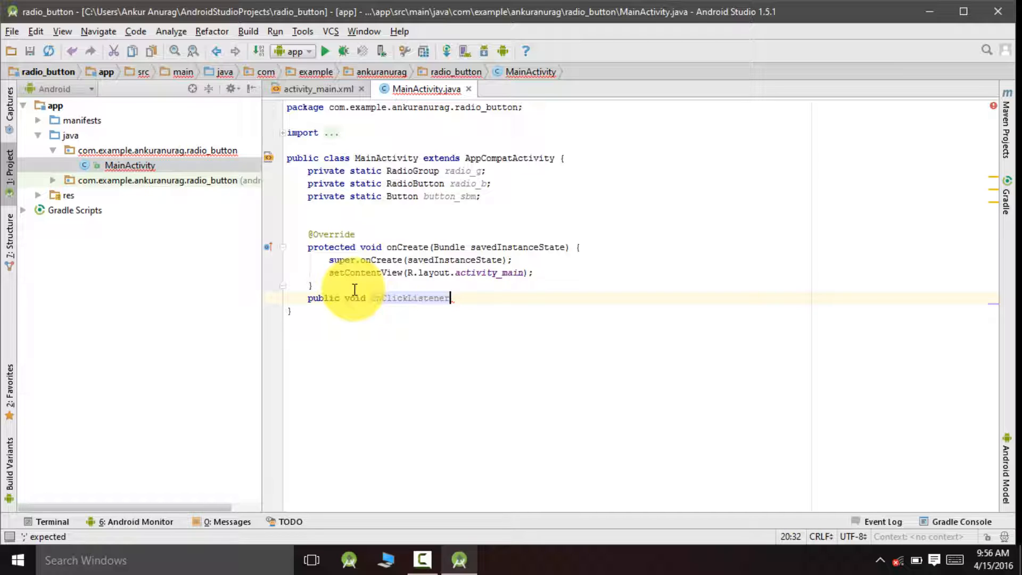
{"action": "type", "text": "Butt"}
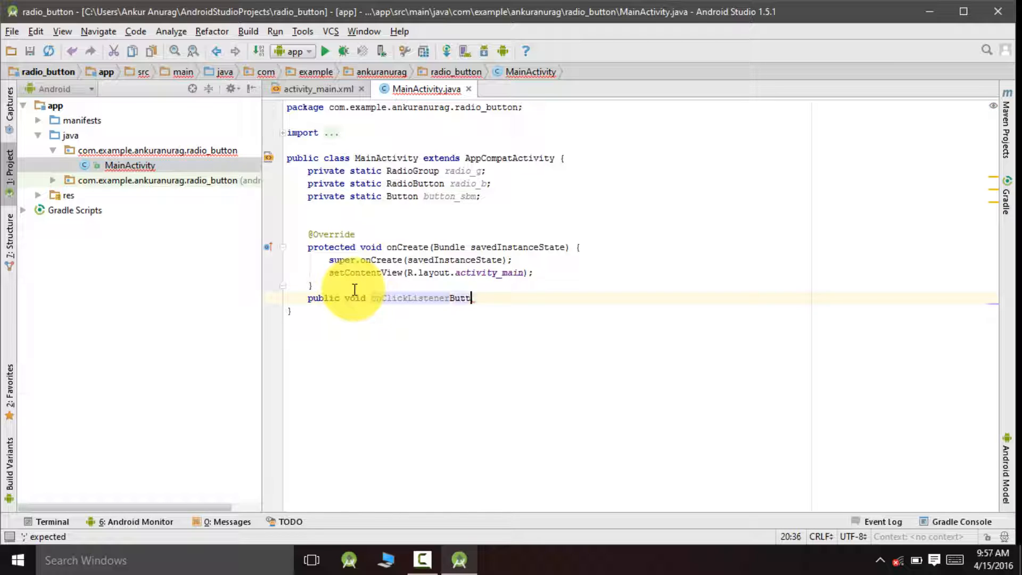
{"action": "type", "text": "()"}
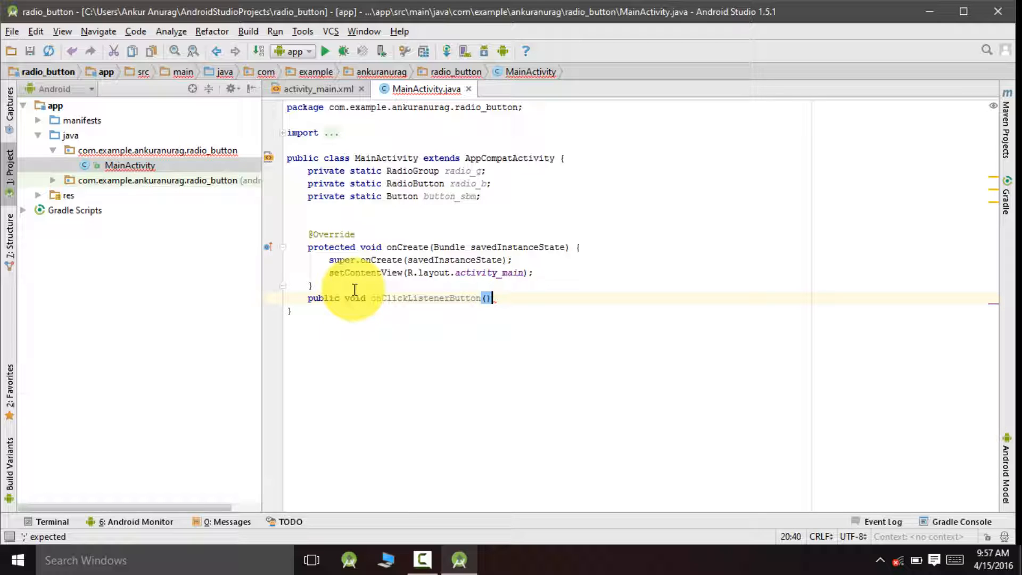
{"action": "type", "text": "{"}
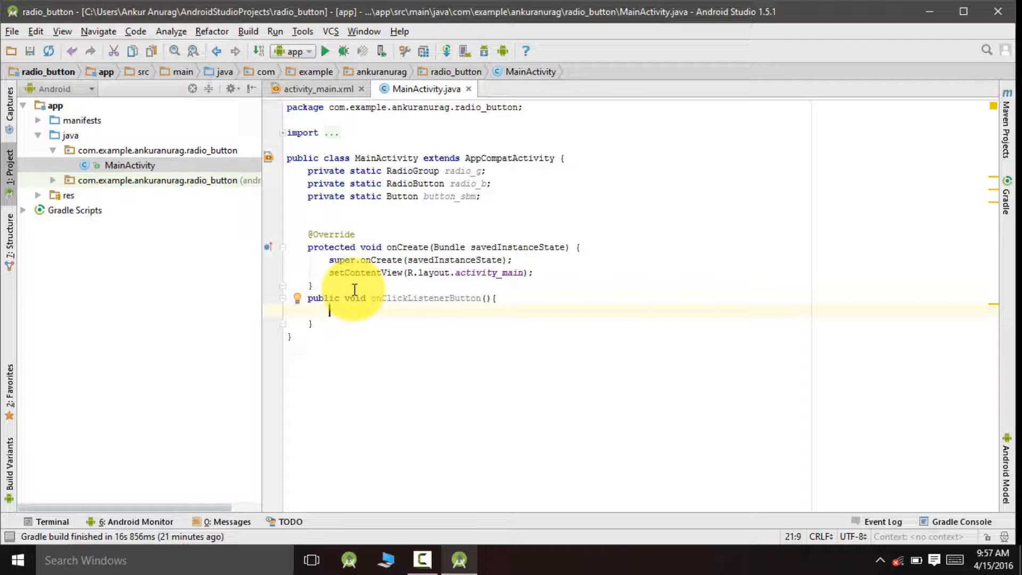
- Assign radio_g from R.id.rg_animals and button_sbm from R.id.button_submit via findViewById casts
{"action": "type", "text": "radio_g ="}
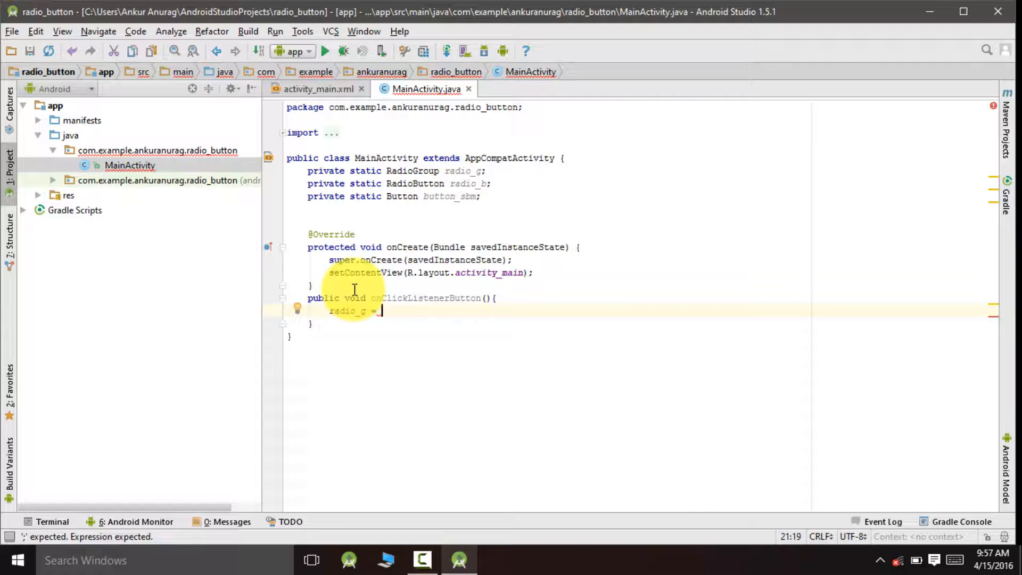
{"action": "type", "text": "(RadioGroup)"}
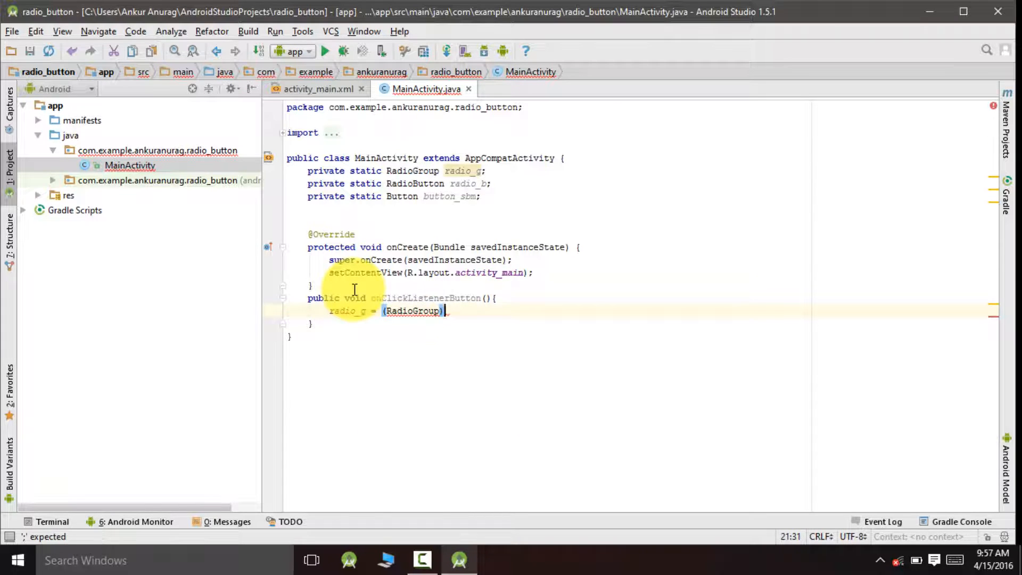
{"action": "type", "text": "findViewById()"}
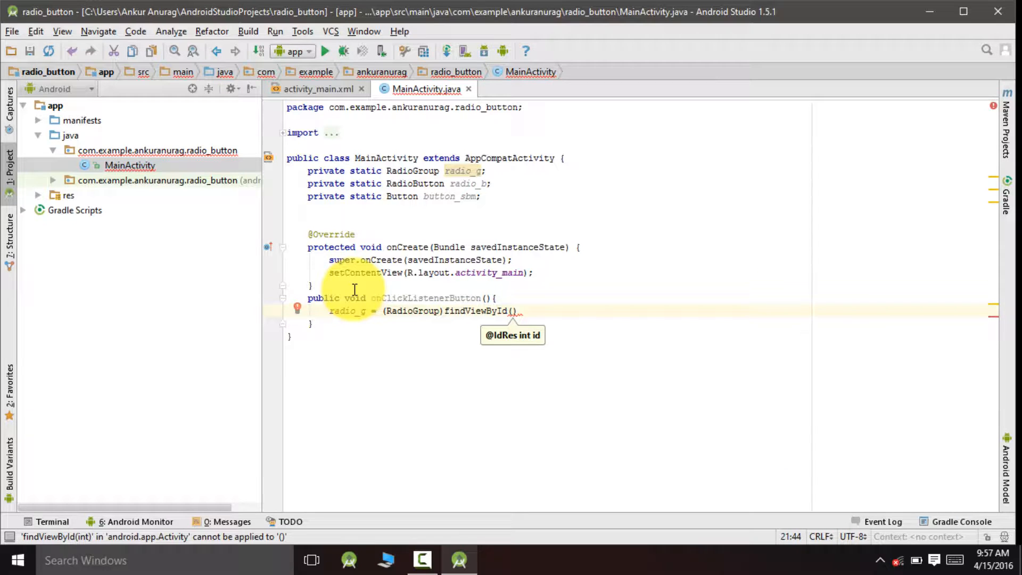
{"action": "type", "text": "R.id.rg_animals"}
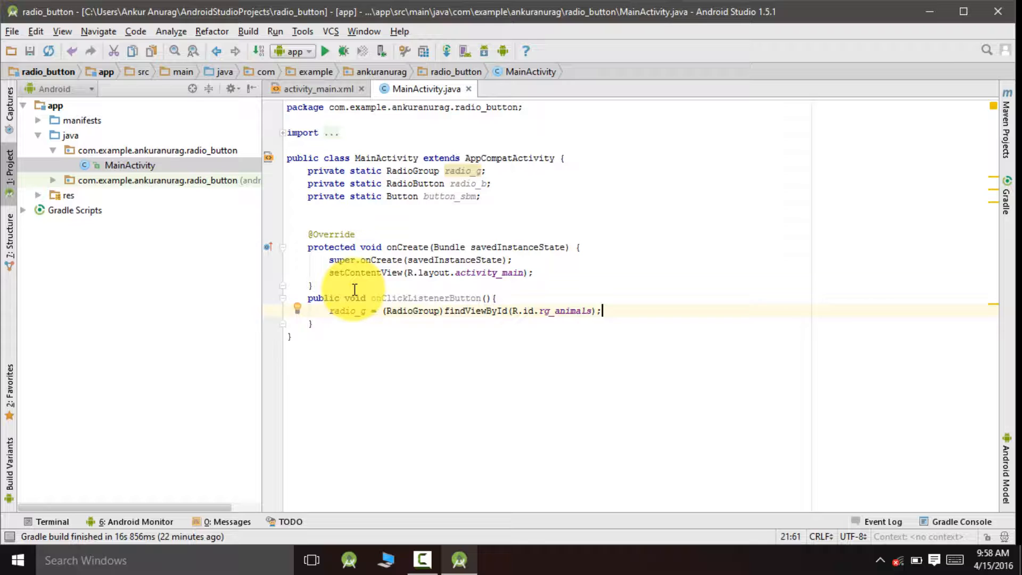
{"action": "type", "text": "button_sbm ="}
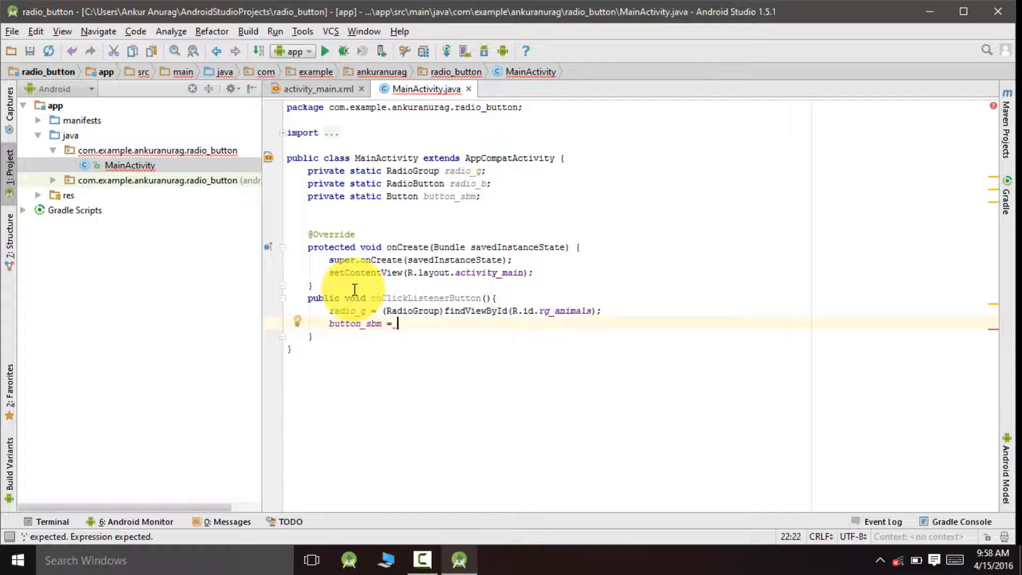
{"action": "type", "text": "(Button)fi"}
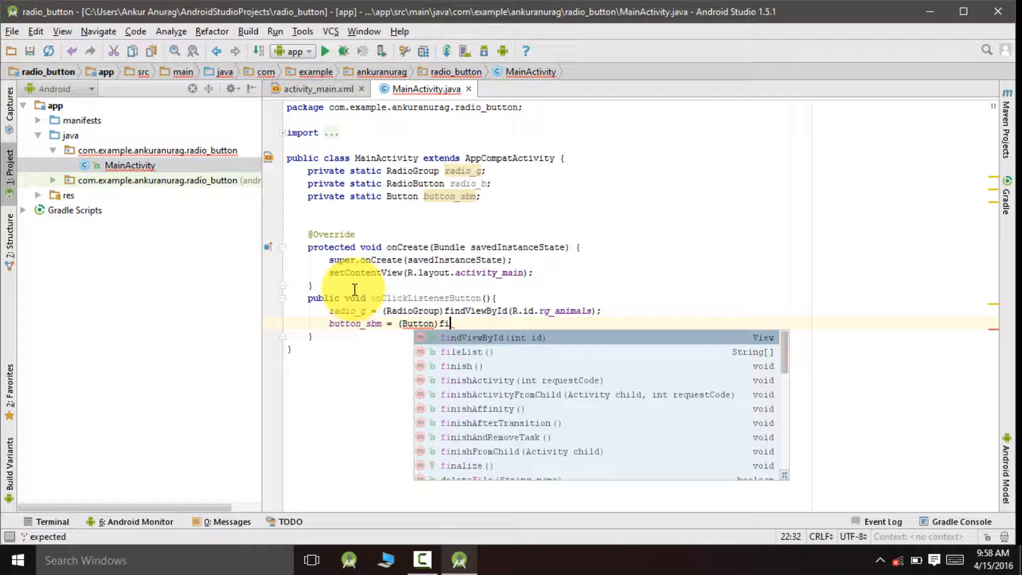
{"action": "type", "text": "ndViewById(R.id.button_submit);"}
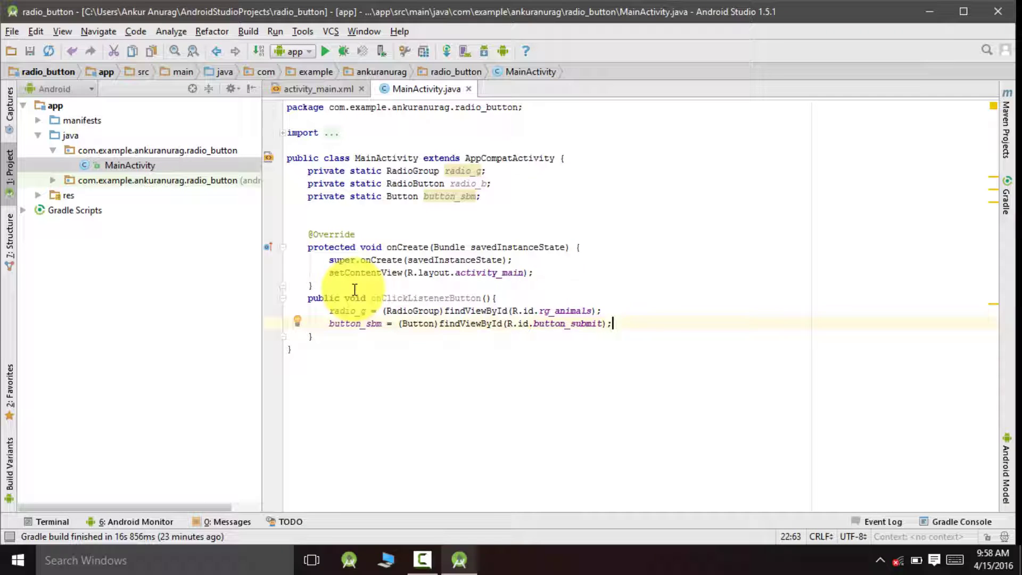
{"action": "key", "text": "Enter"}
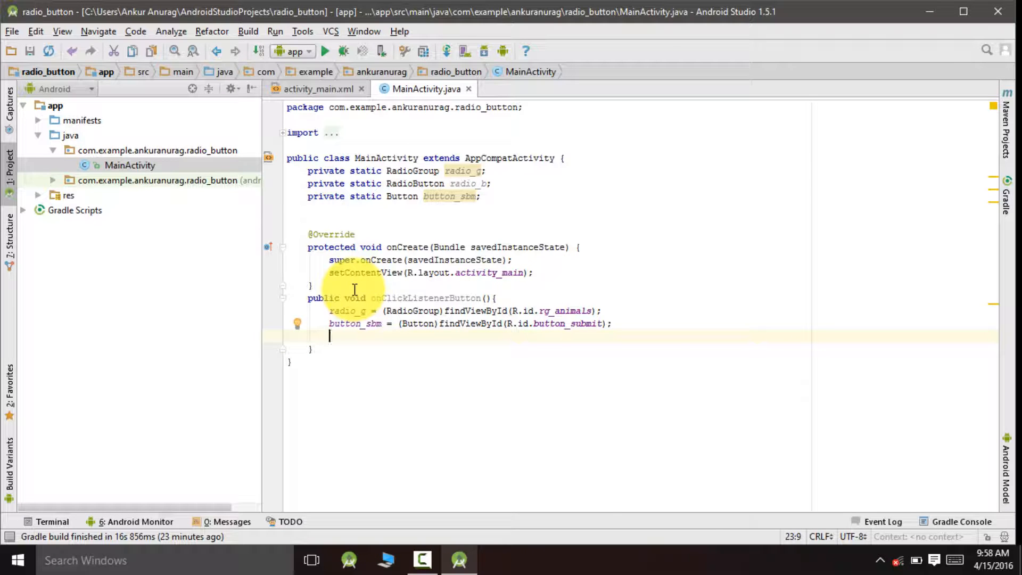
- Call button_sbm.setOnClickListener with a new View.OnClickListener generating onClick(View v)
{"action": "type", "text": "button_sbm.se"}
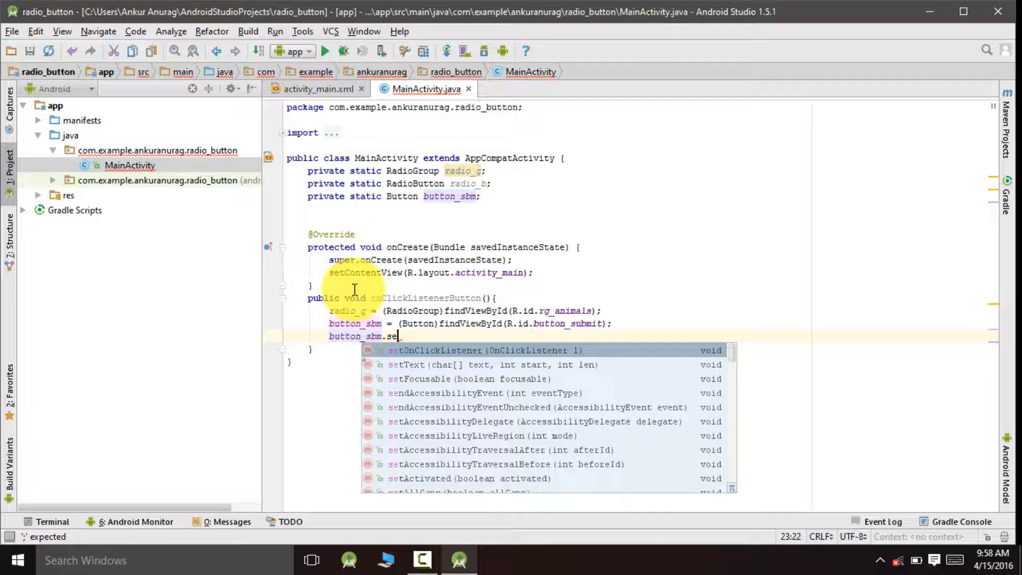
{"action": "key", "text": "Enter"}
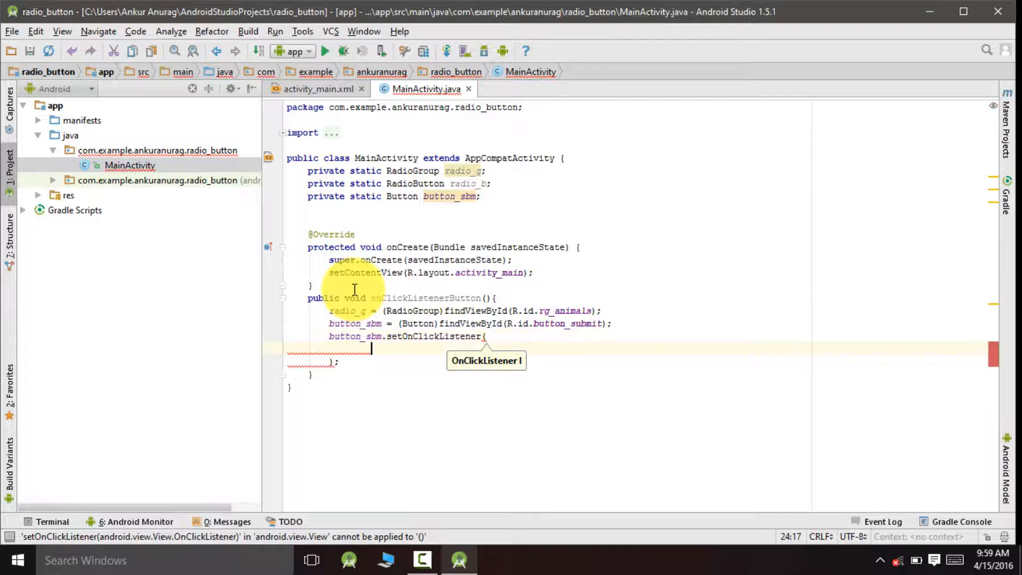
{"action": "type", "text": "new View.OnClickListener() {"}
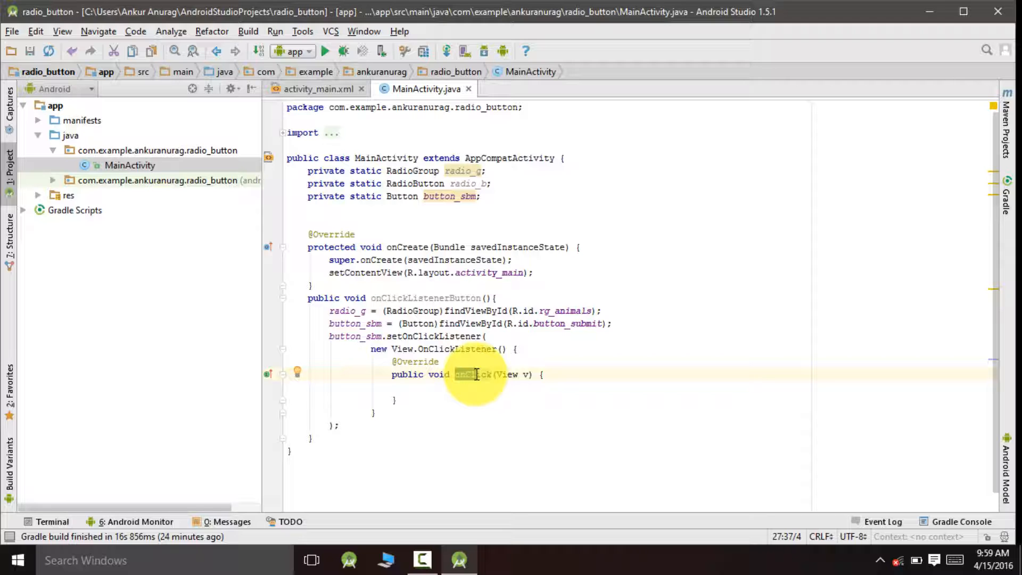
- In onClick, store radio_g.getCheckedRadioButtonId() in selected_id and cast findViewById(selected_id) into radio_b
{"action": "double_click", "coordinate": [473, 375]}
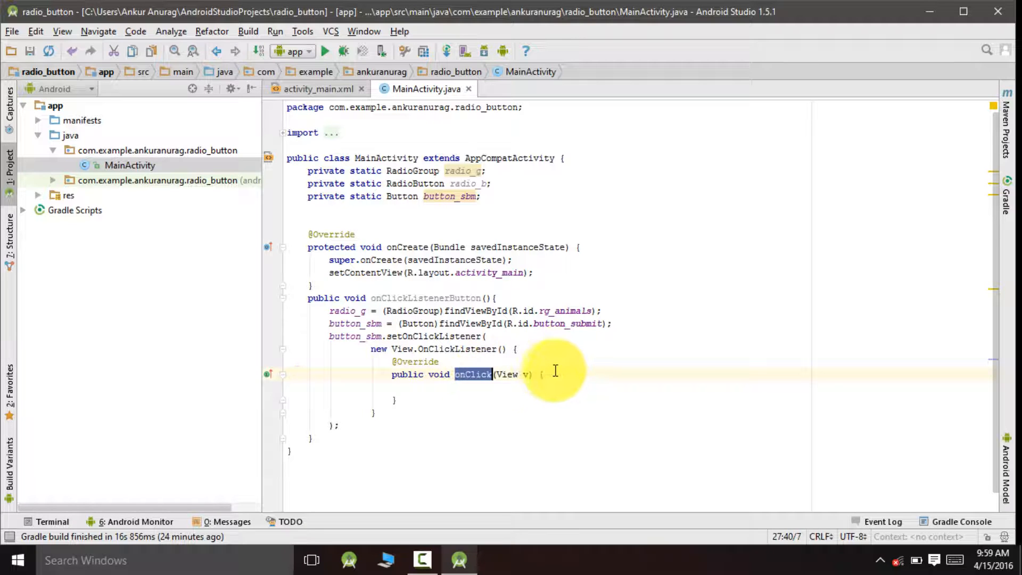
{"action": "type", "text": "int selec"}
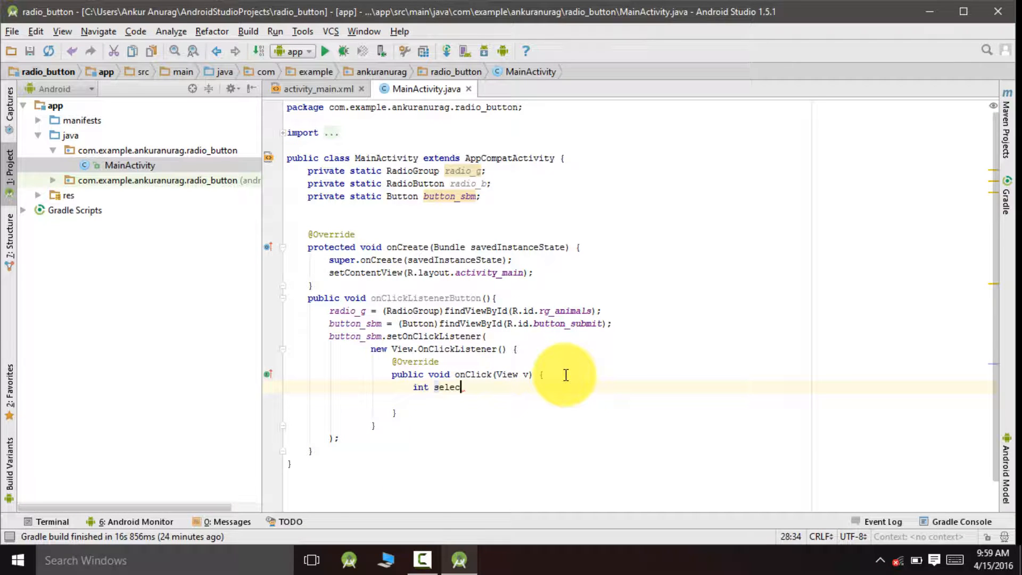
{"action": "type", "text": "ted_id="}
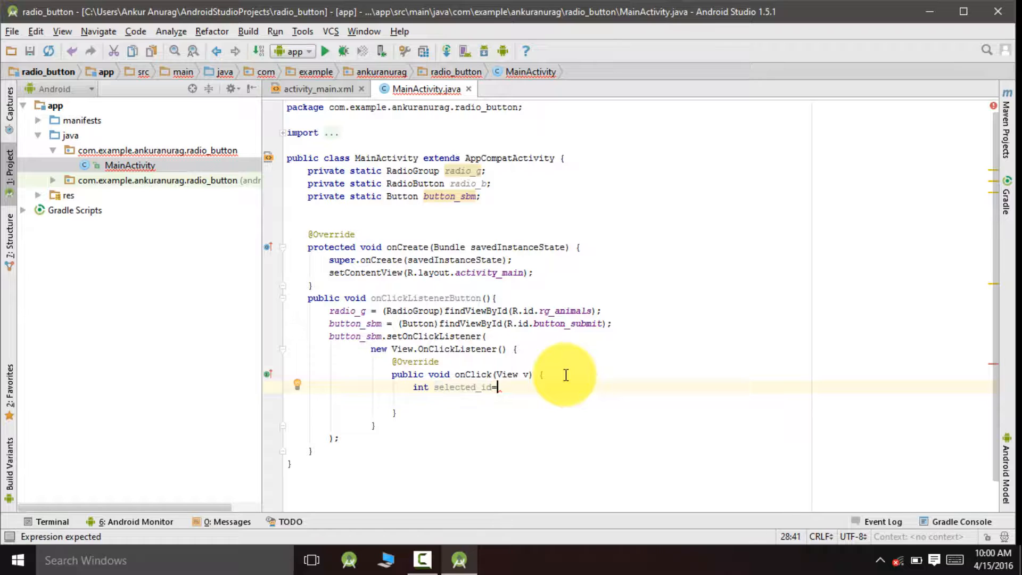
{"action": "type", "text": "radio_g.getCheckedRadioButtonId()"}
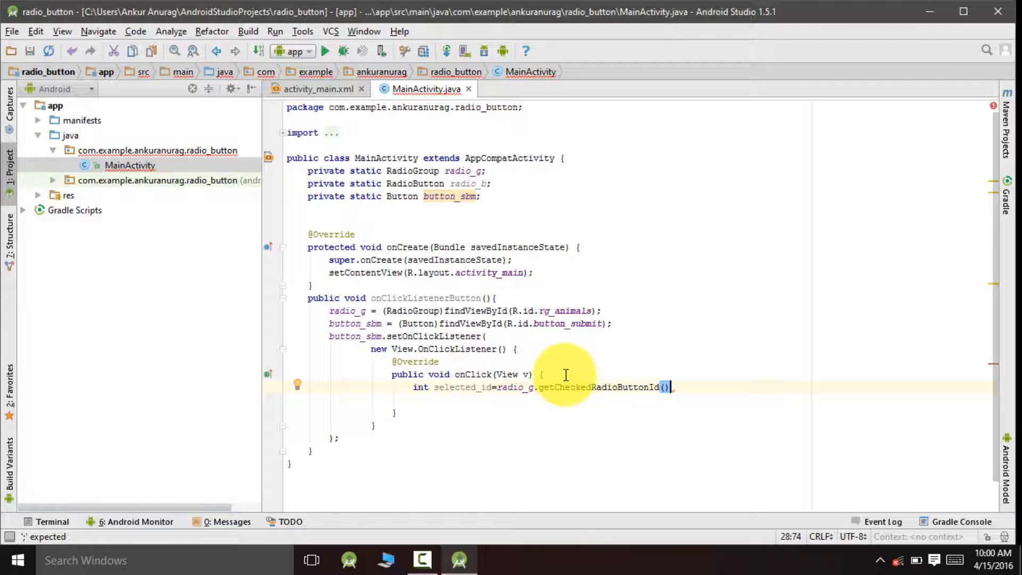
{"action": "type", "text": "radio_b="}
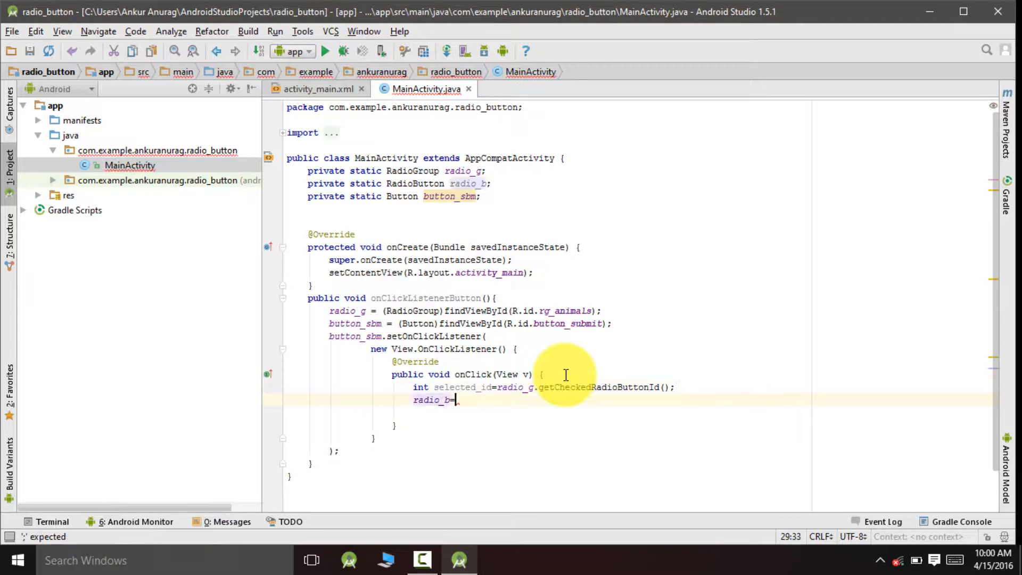
{"action": "type", "text": "(Ra"}
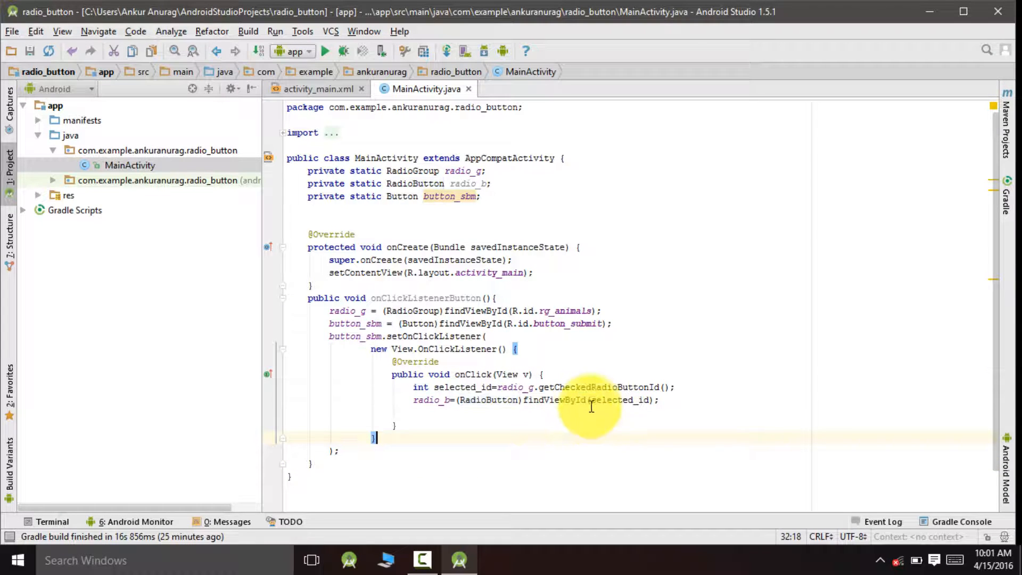
{"action": "double_click", "coordinate": [622, 399]}
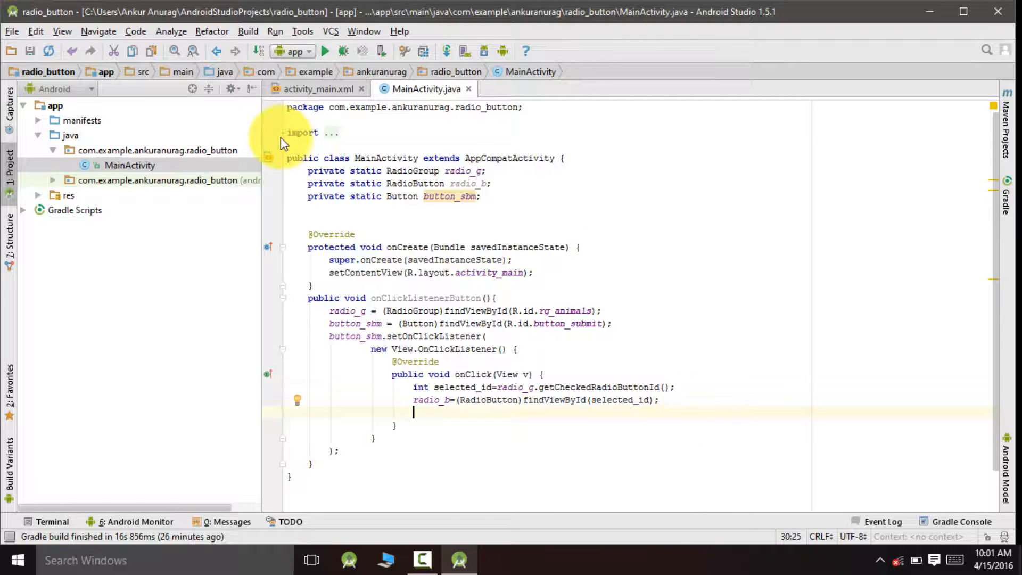
- Expand the imports and add import android.widget.Toast below the RadioGroup import
{"action": "left_click", "coordinate": [281, 132]}
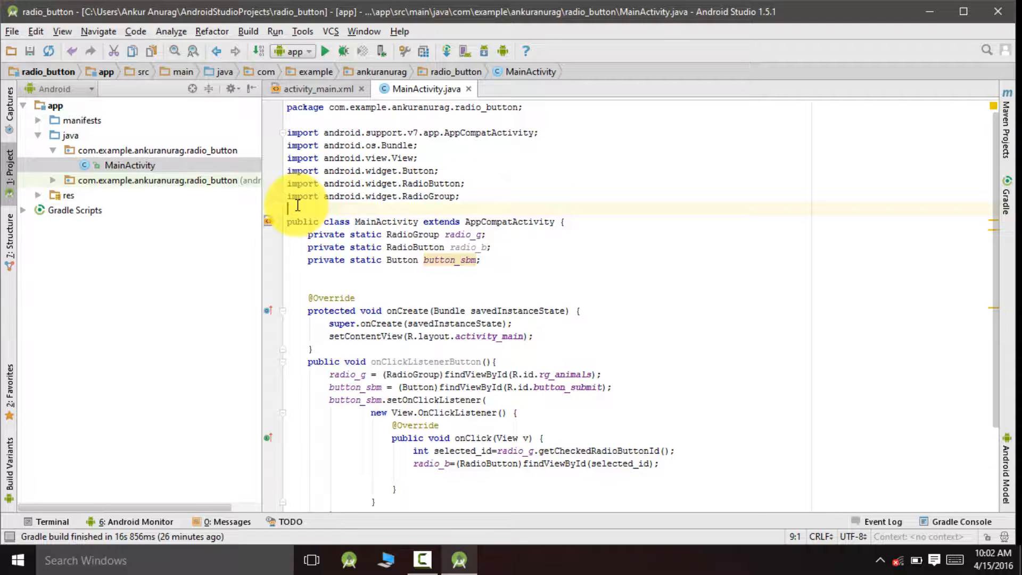
{"action": "type", "text": "import"}
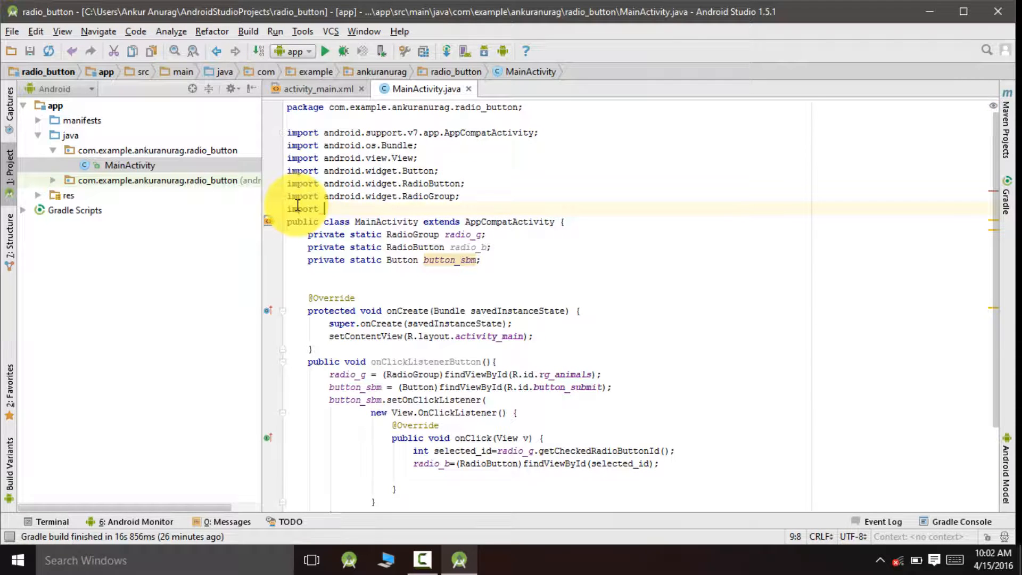
{"action": "type", "text": "android.widget.Toast;"}
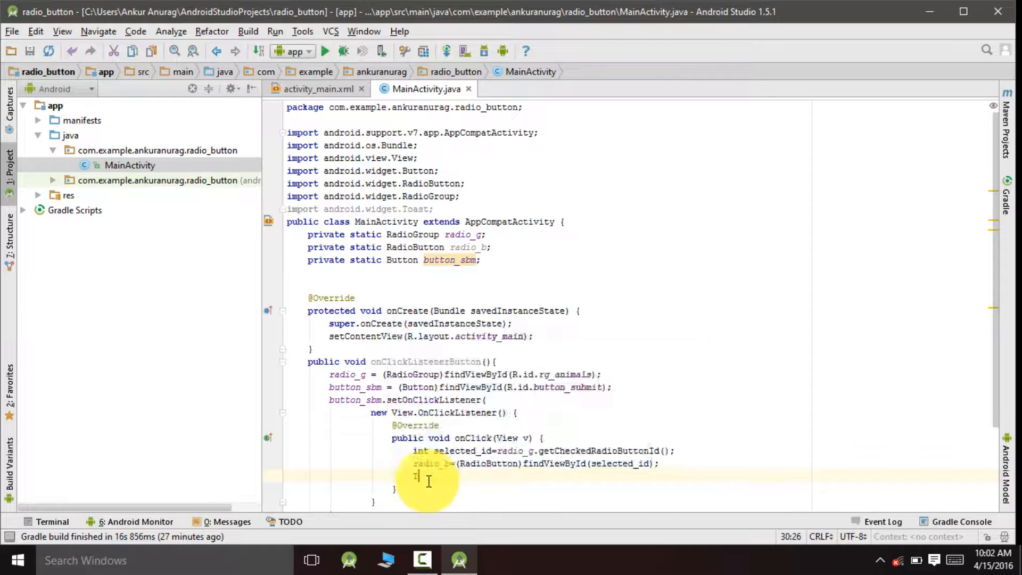
- Write Toast.makeText(MainActivity.this, radio_b.getText().toString(), Toast.LENGTH_SHORT).show(); as the onClick body
{"action": "type", "text": "Toast.makeText("}
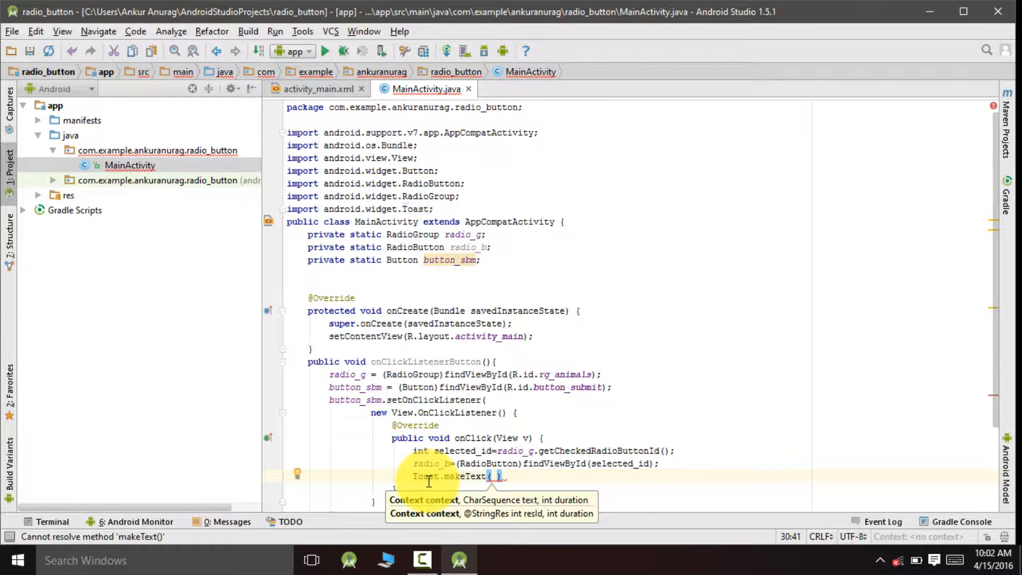
{"action": "type", "text": "MainActivity"}
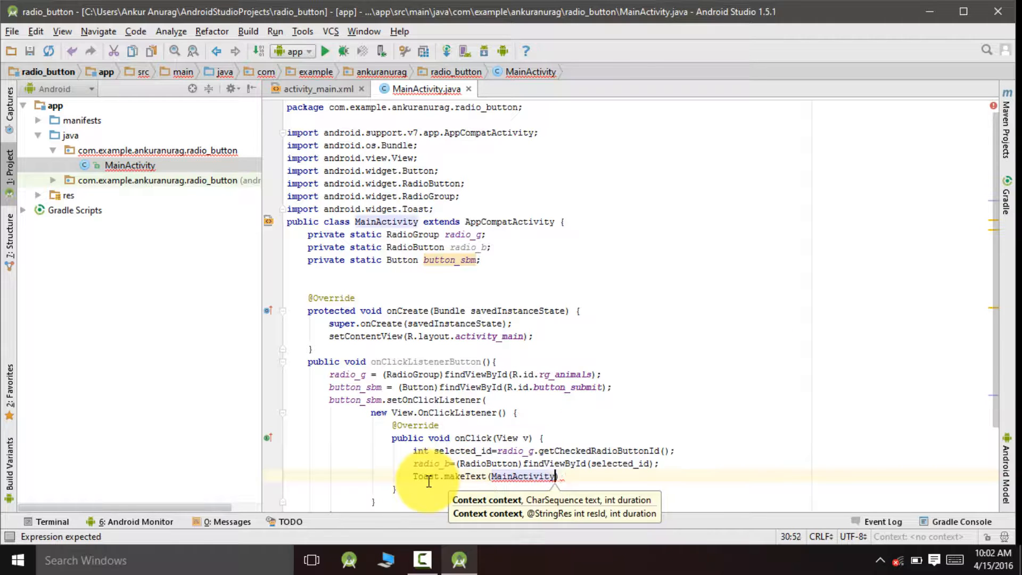
{"action": "type", "text": ".this ,"}
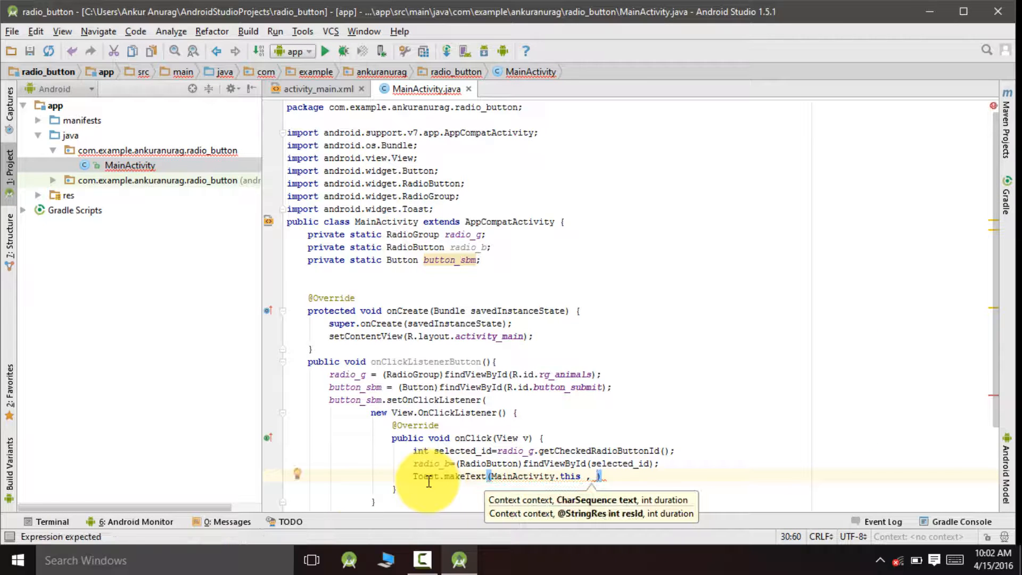
{"action": "type", "text": "radio_b.getText().toString(),"}
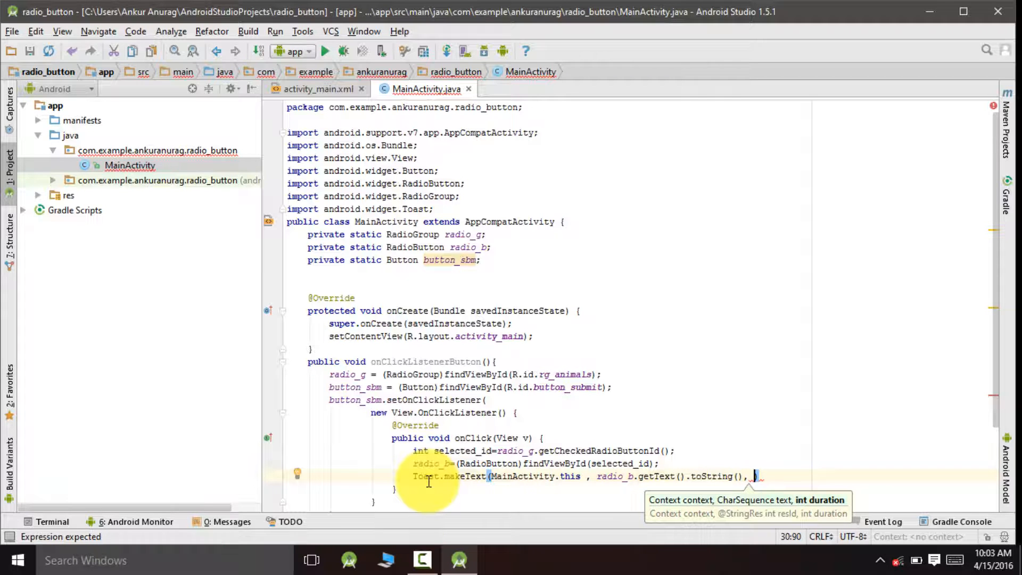
{"action": "type", "text": "Toast.LENGTH_SHORT"}
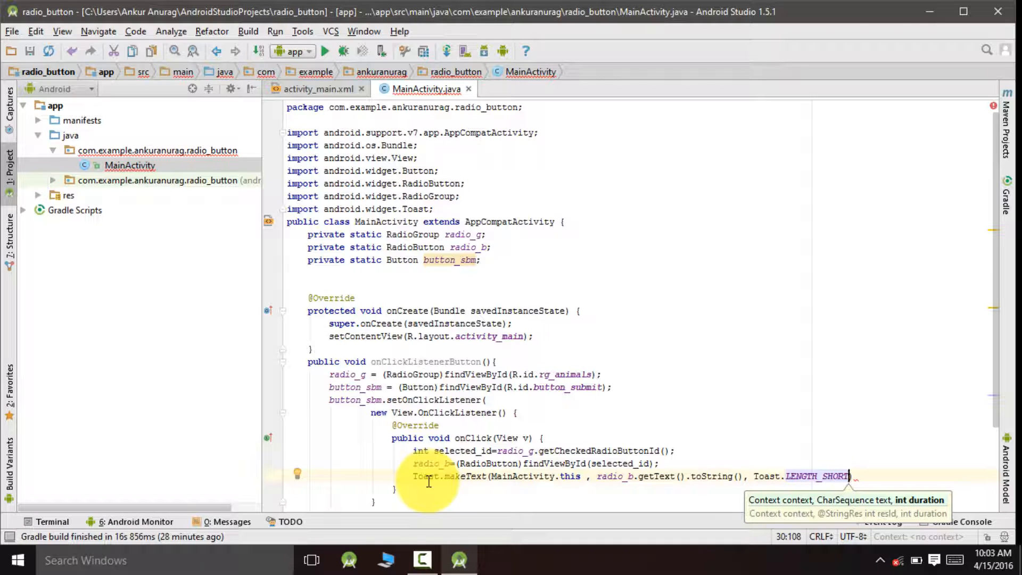
{"action": "type", "text": ").show();"}
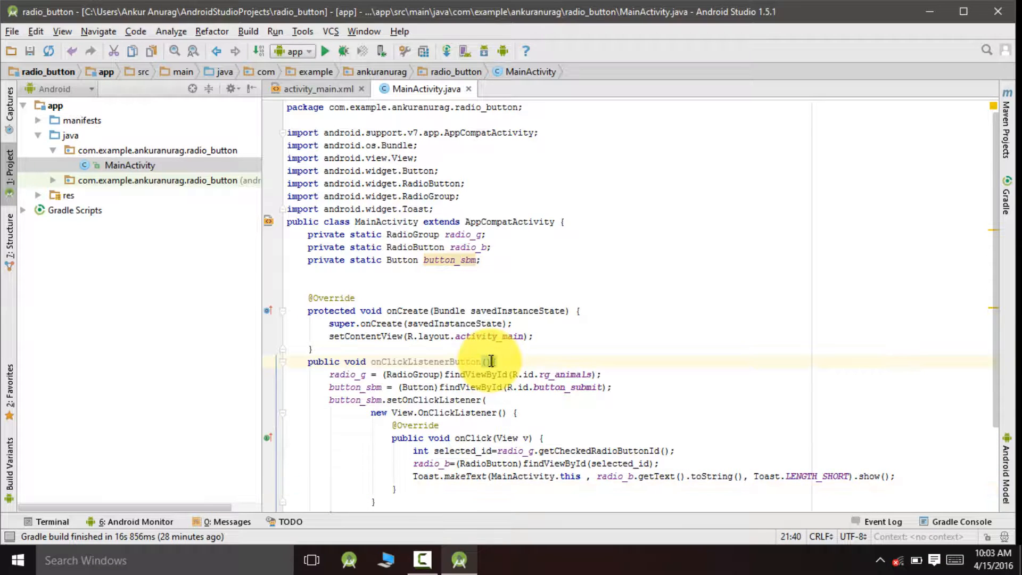
- Add onClickListenerButton(); after setContentView in onCreate and bring up the Build menu
{"action": "double_click", "coordinate": [427, 362]}
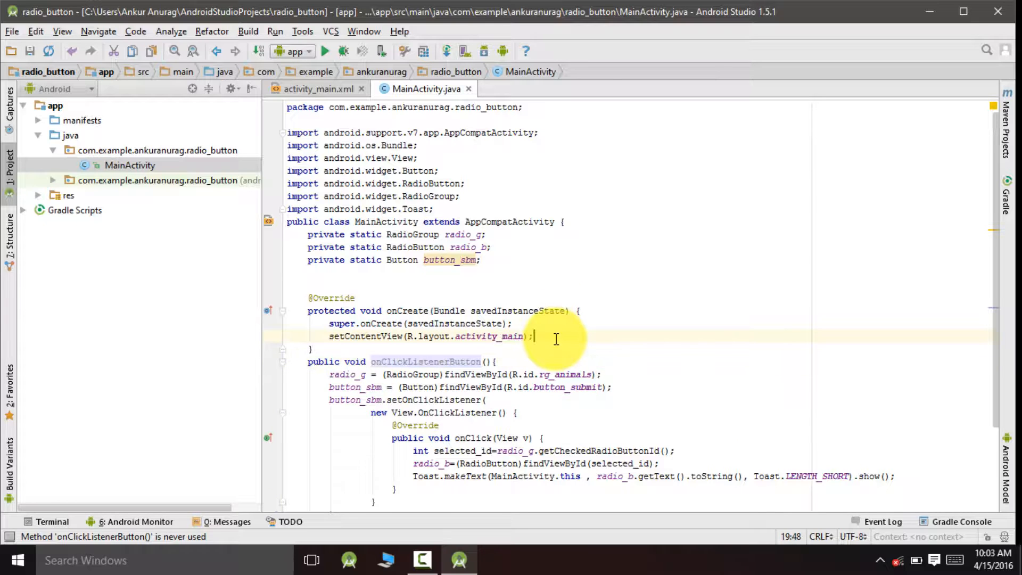
{"action": "type", "text": "onClickListenerButton();"}
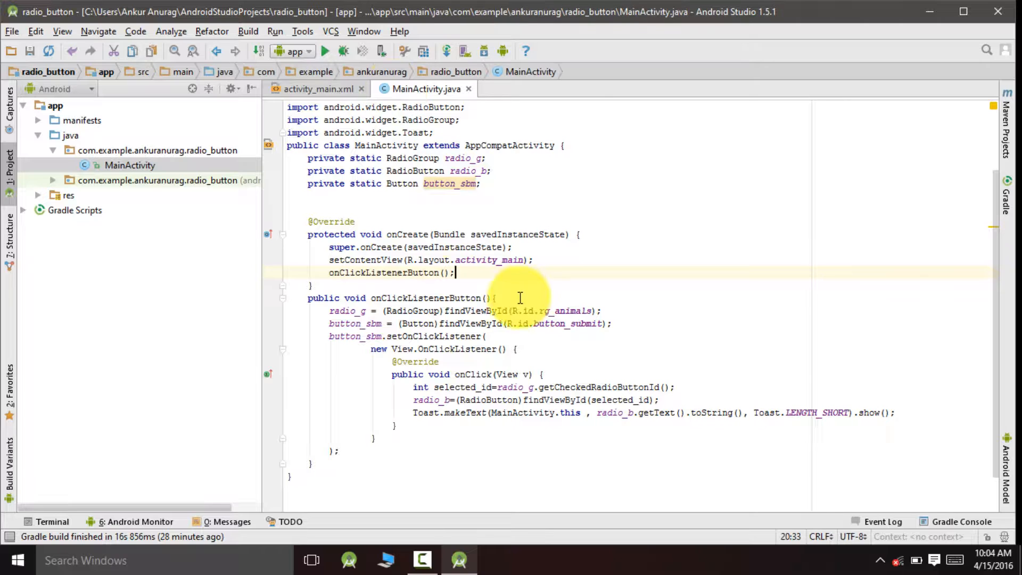
{"action": "left_click", "coordinate": [247, 31]}
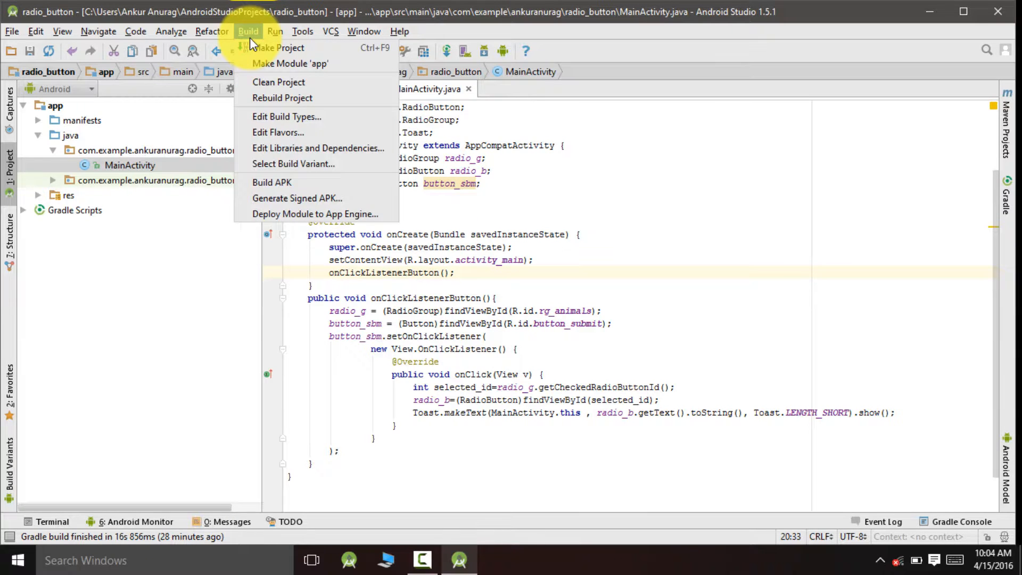